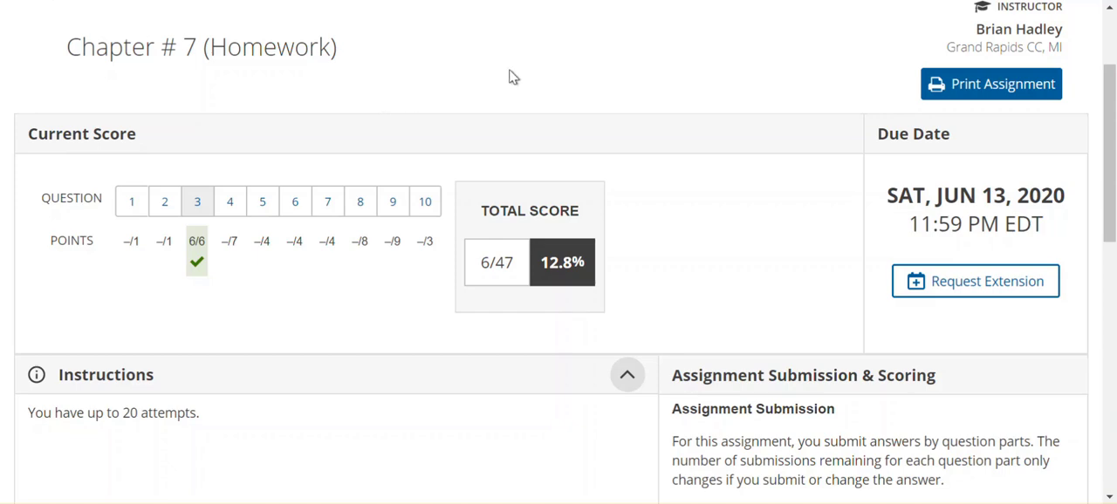
{"action": "mouse_move", "coordinate": [497, 81]}
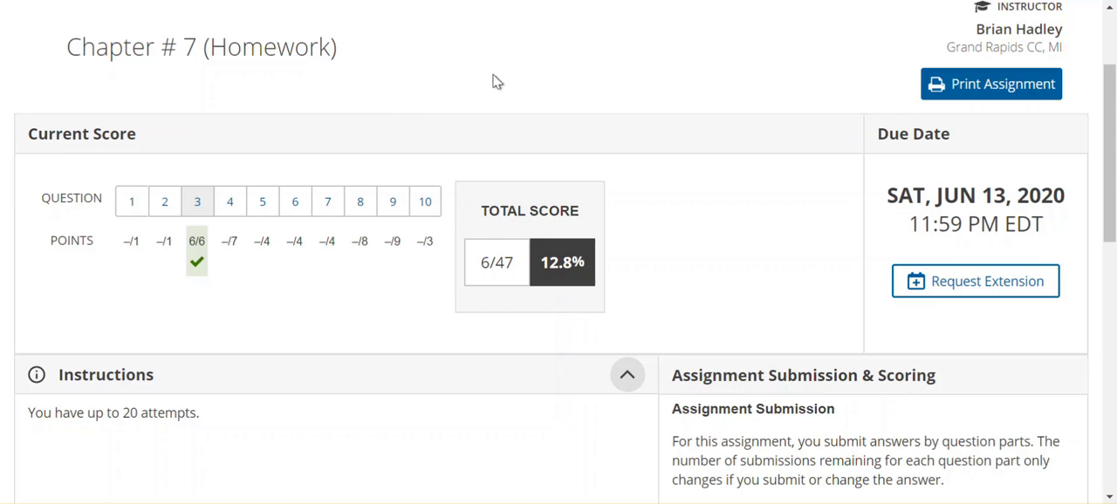
{"action": "mouse_move", "coordinate": [263, 201]}
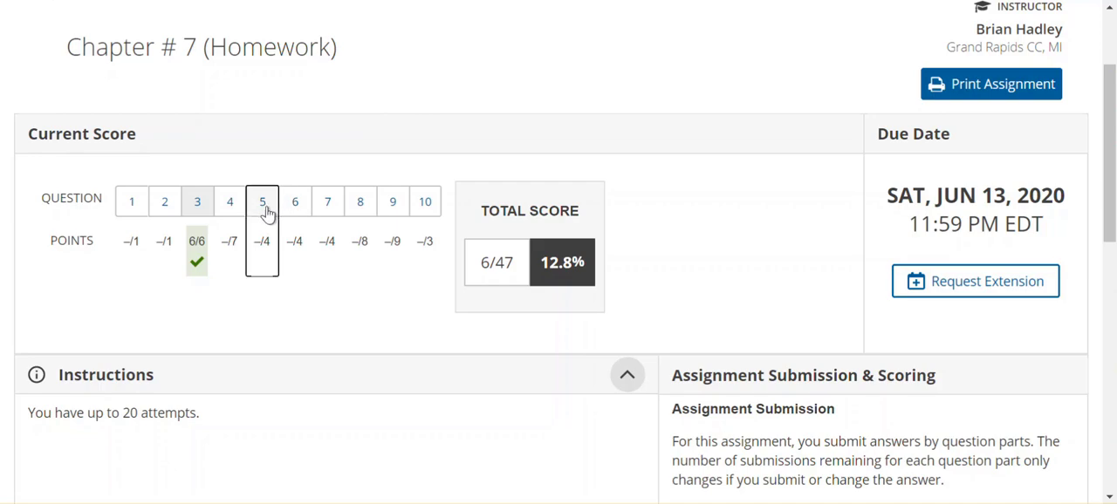
Open question 5, the sleeping-bag price problem, from the question bar
{"action": "left_click", "coordinate": [262, 201]}
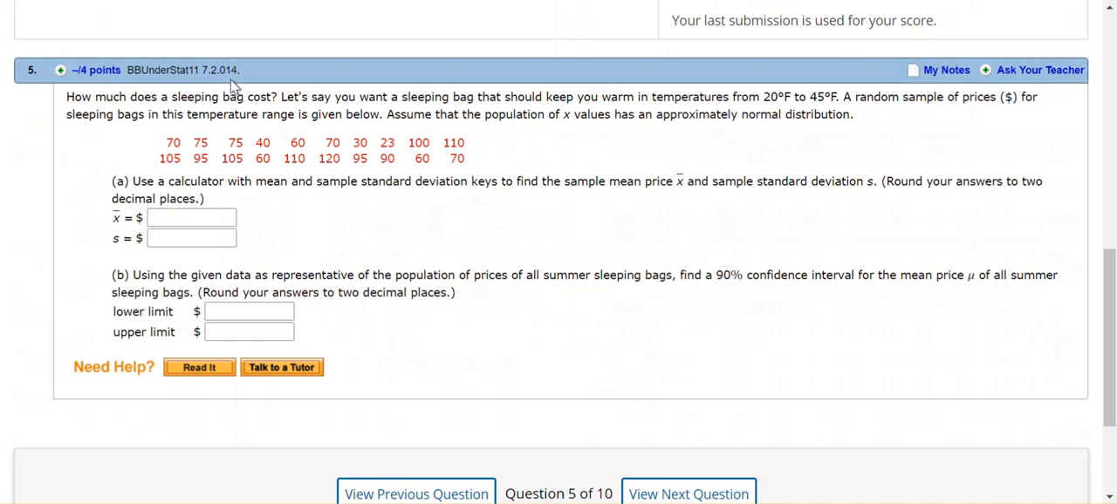
{"action": "mouse_move", "coordinate": [367, 251]}
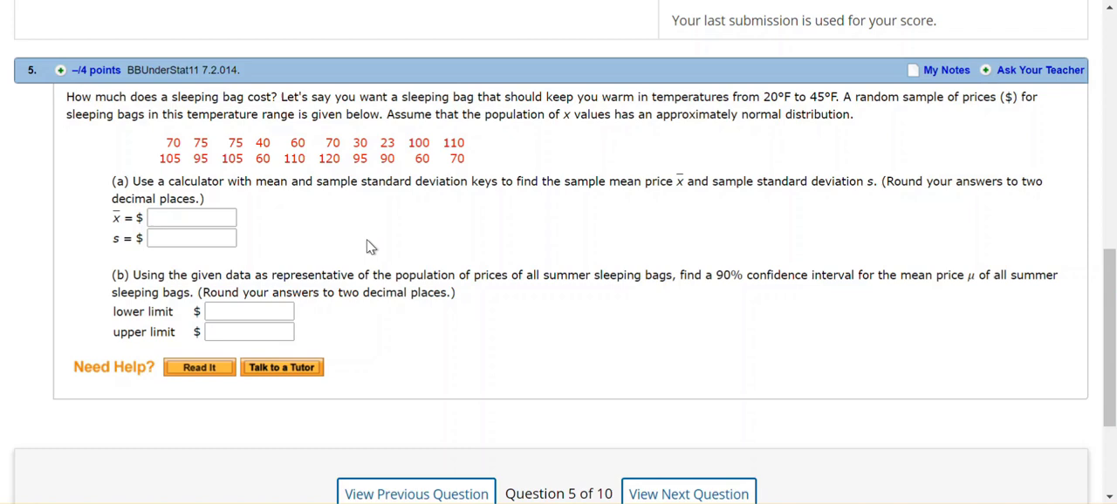
{"action": "mouse_move", "coordinate": [135, 133]}
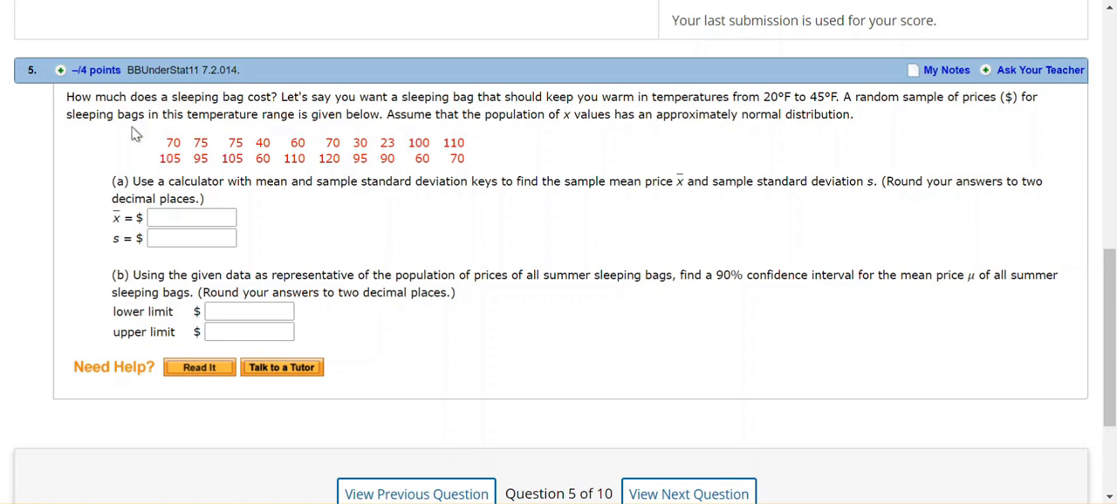
{"action": "mouse_move", "coordinate": [251, 99]}
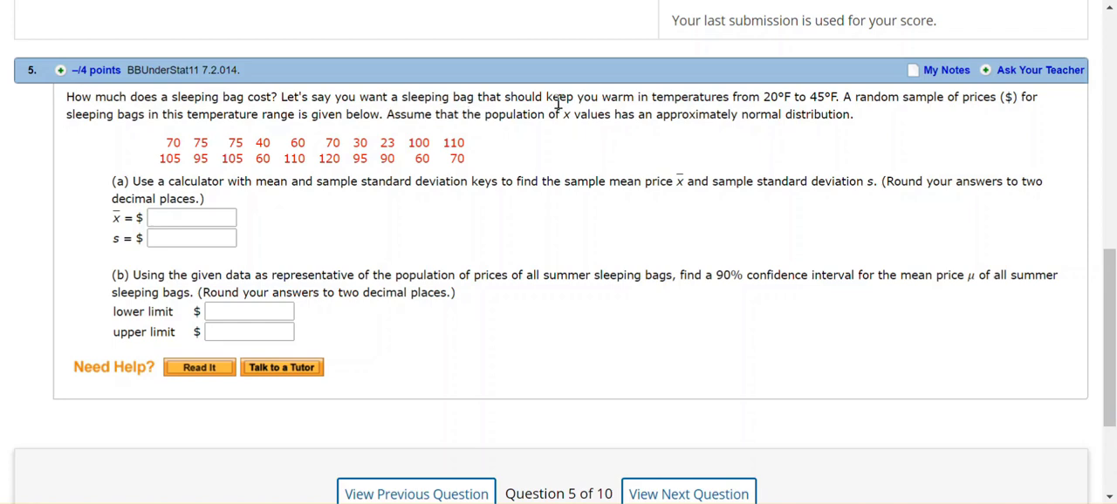
{"action": "mouse_move", "coordinate": [835, 158]}
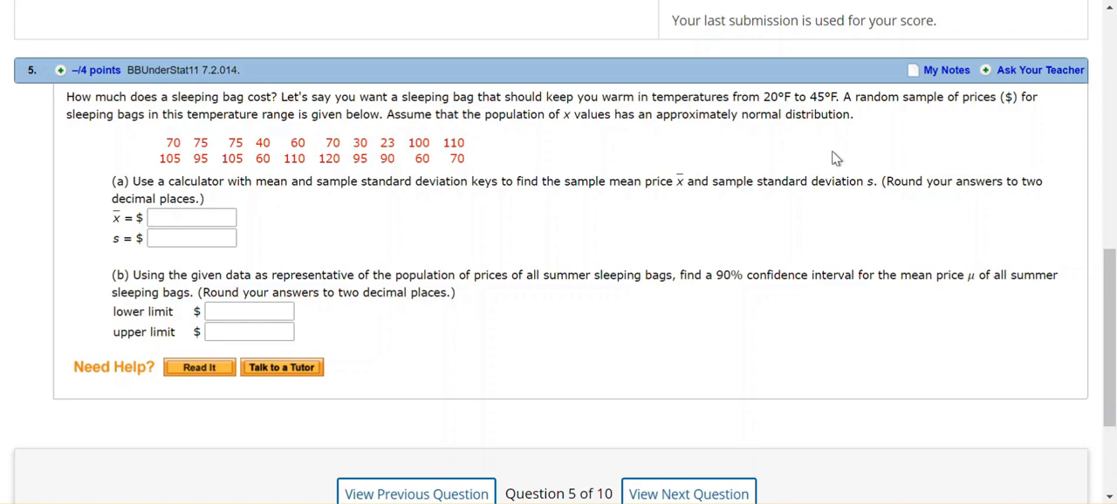
{"action": "mouse_move", "coordinate": [984, 116]}
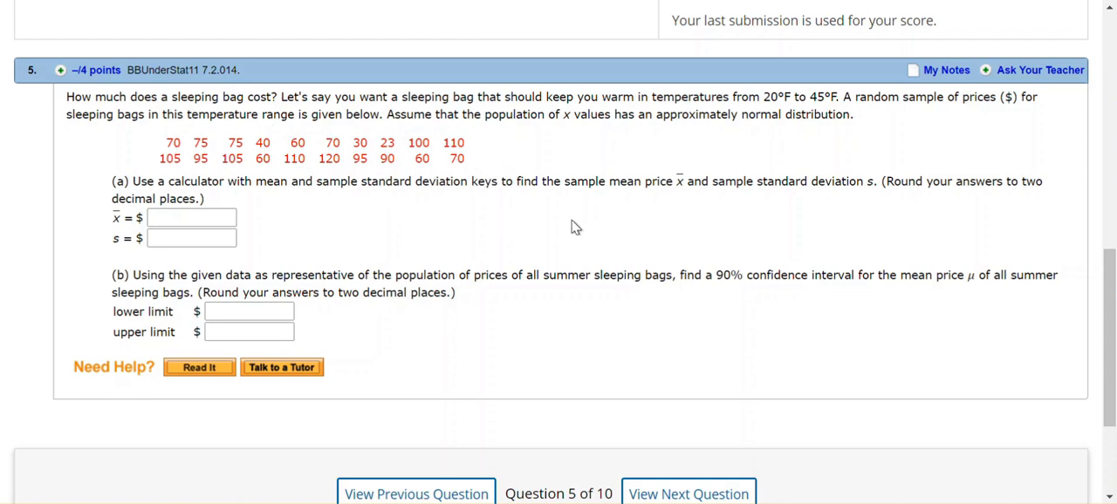
{"action": "mouse_move", "coordinate": [589, 131]}
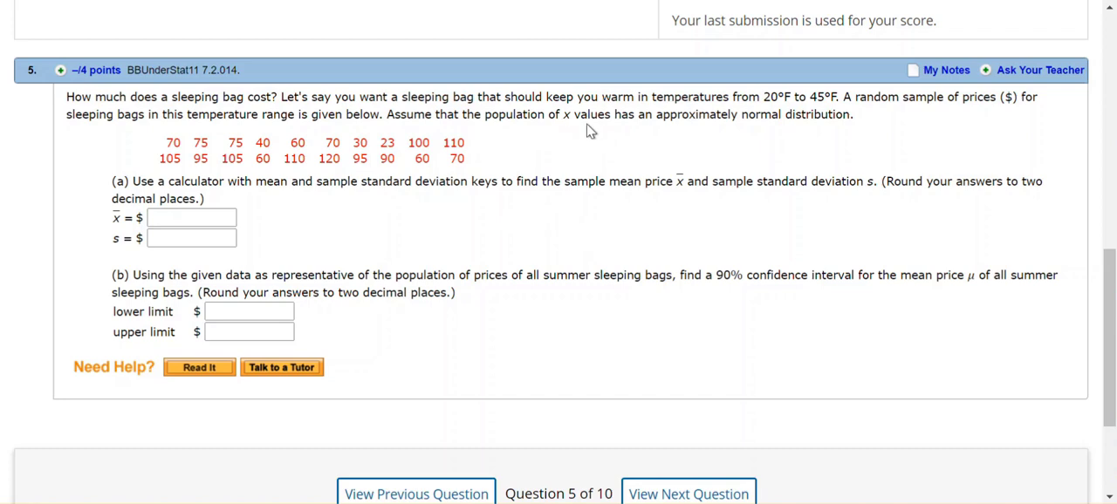
{"action": "mouse_move", "coordinate": [816, 164]}
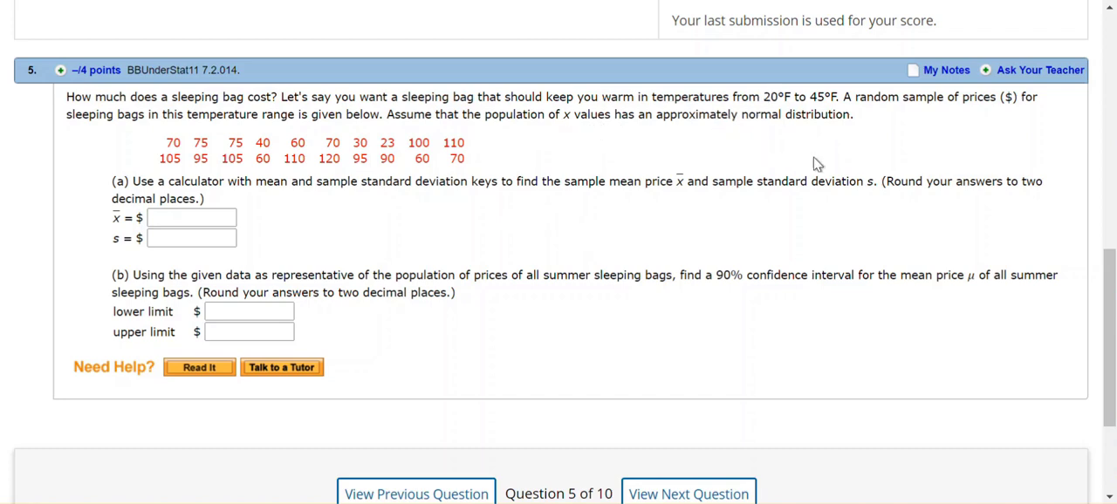
{"action": "mouse_move", "coordinate": [543, 209]}
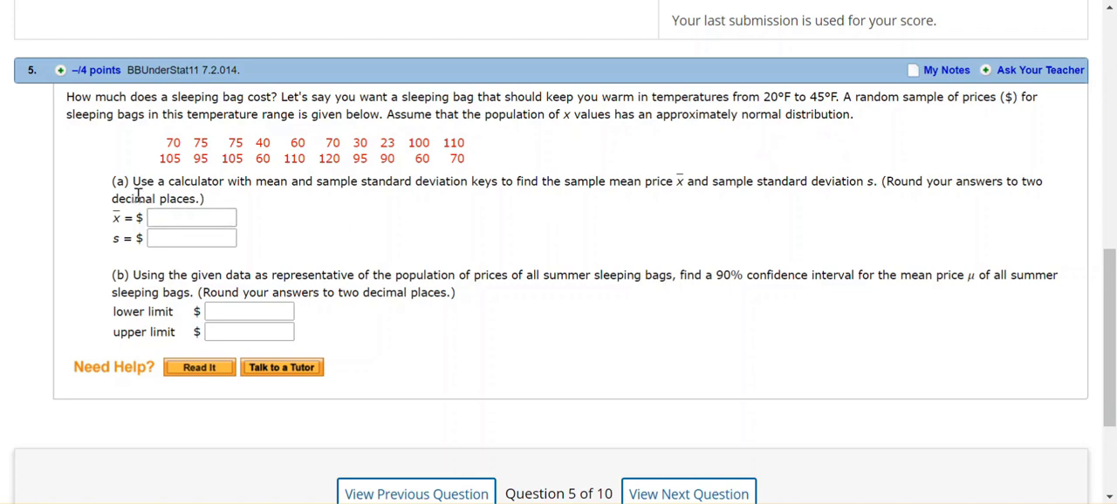
{"action": "mouse_move", "coordinate": [268, 196]}
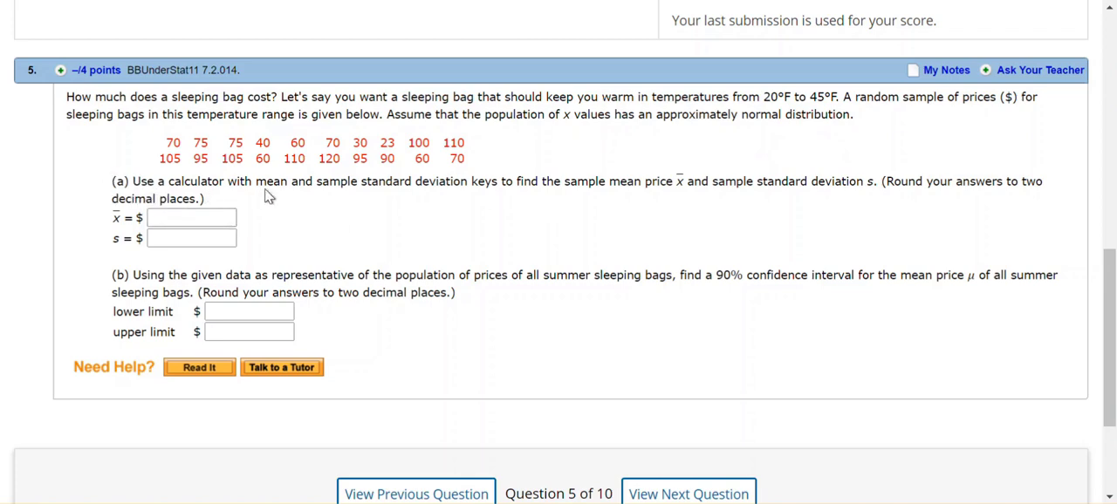
{"action": "mouse_move", "coordinate": [364, 199]}
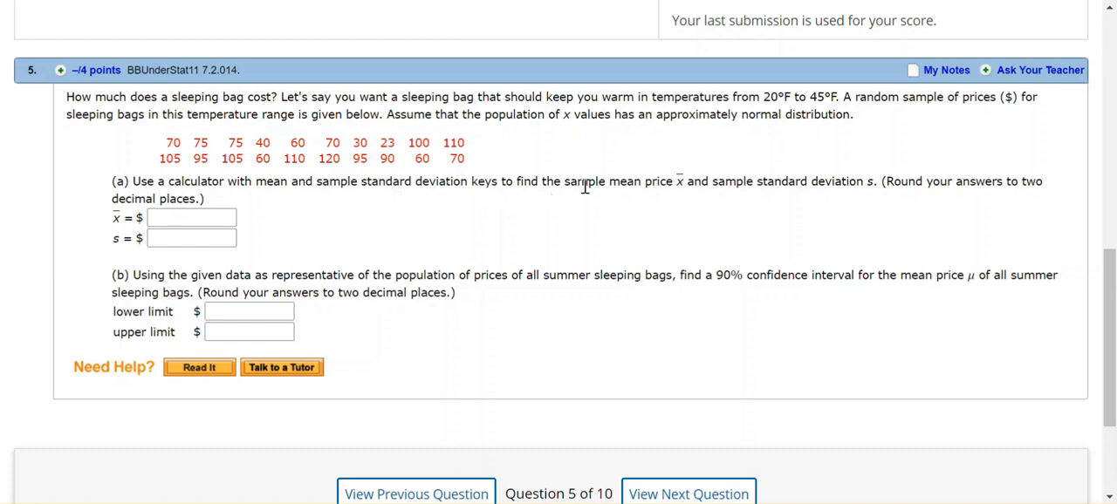
{"action": "mouse_move", "coordinate": [734, 200]}
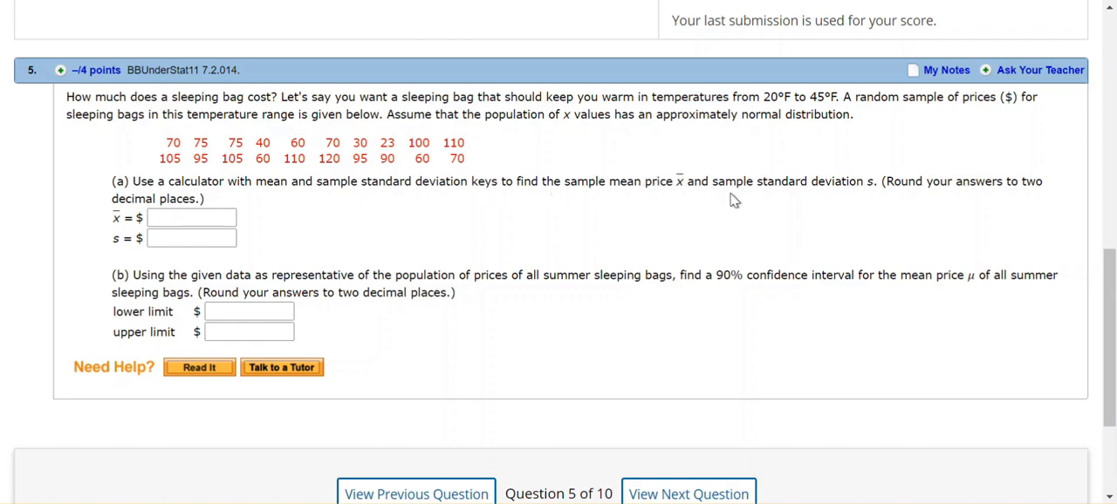
{"action": "mouse_move", "coordinate": [362, 205]}
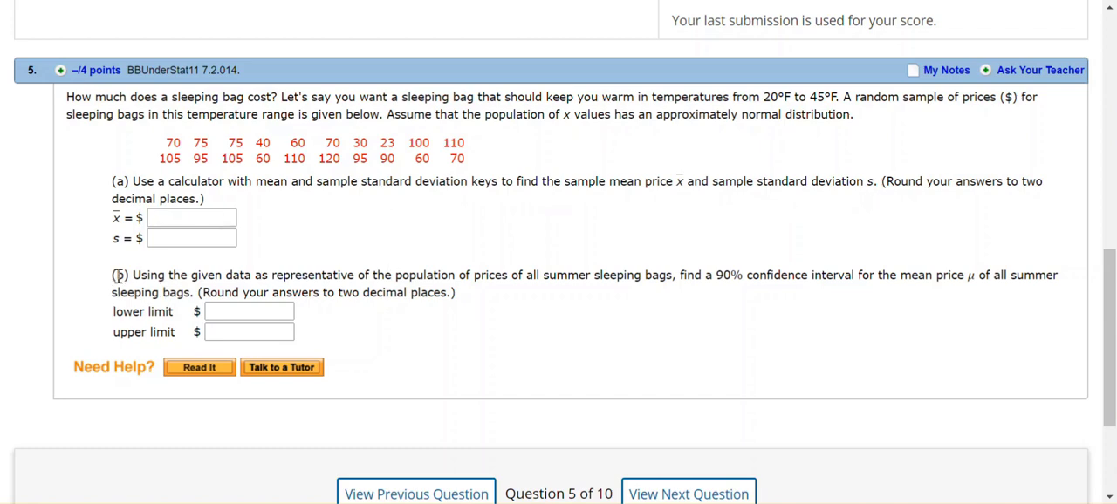
{"action": "mouse_move", "coordinate": [540, 316]}
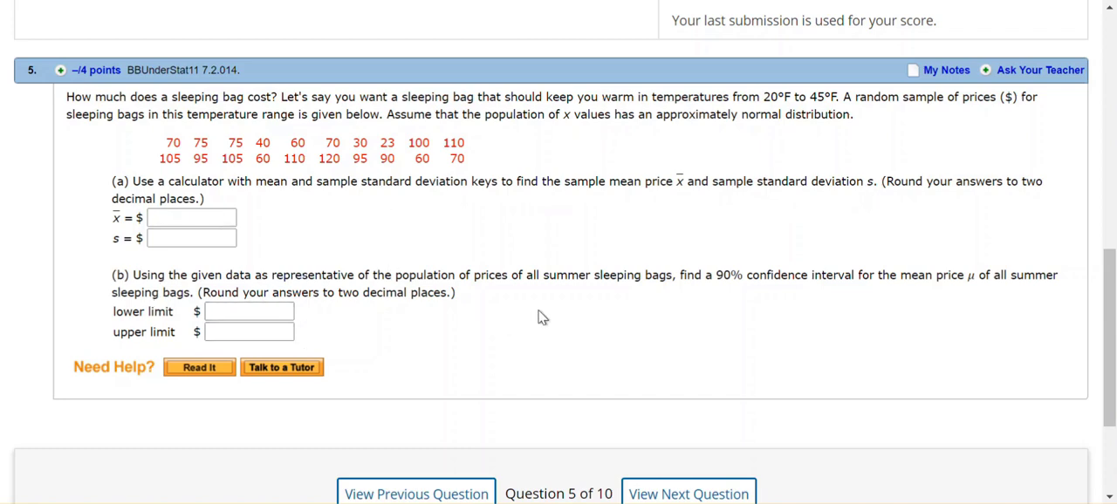
{"action": "mouse_move", "coordinate": [897, 300]}
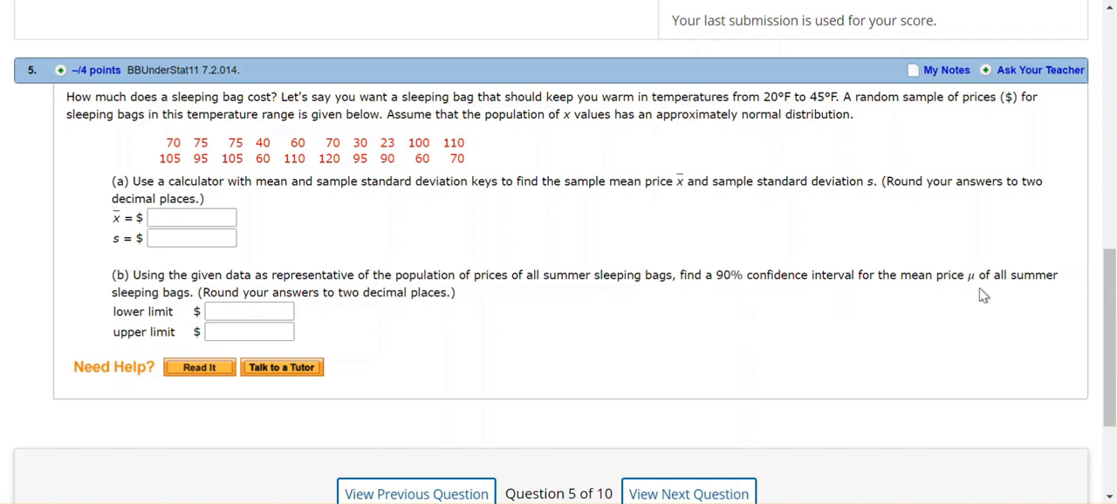
{"action": "mouse_move", "coordinate": [922, 317]}
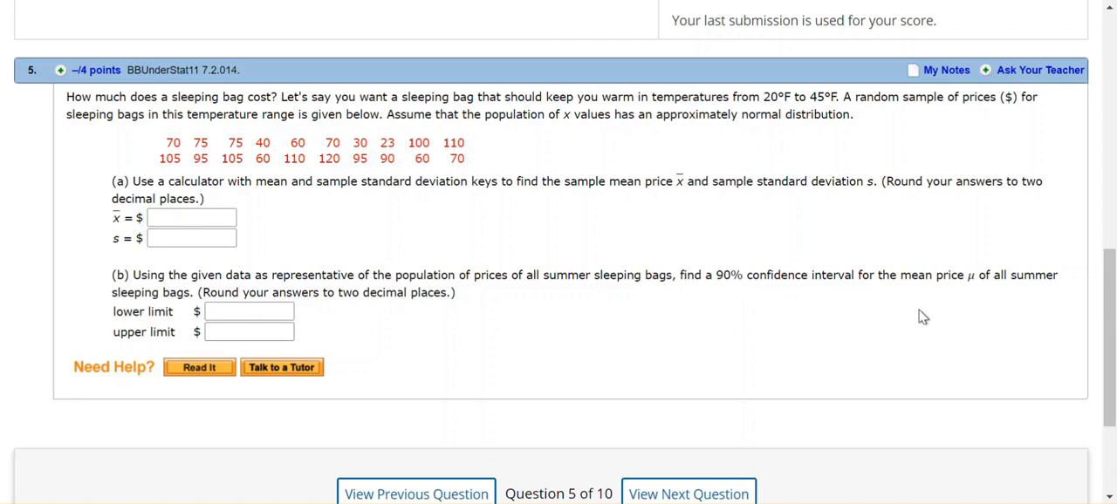
{"action": "mouse_move", "coordinate": [585, 299]}
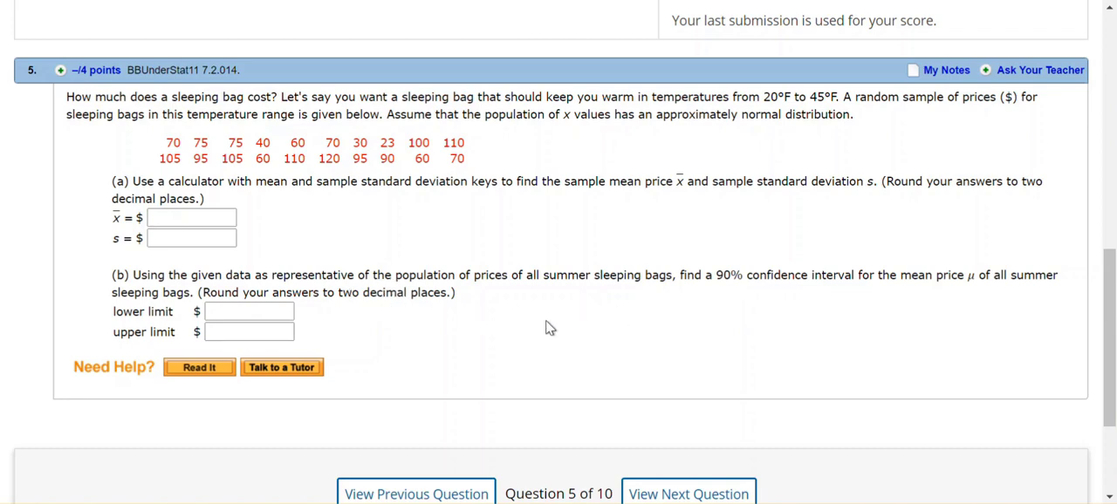
{"action": "mouse_move", "coordinate": [749, 256]}
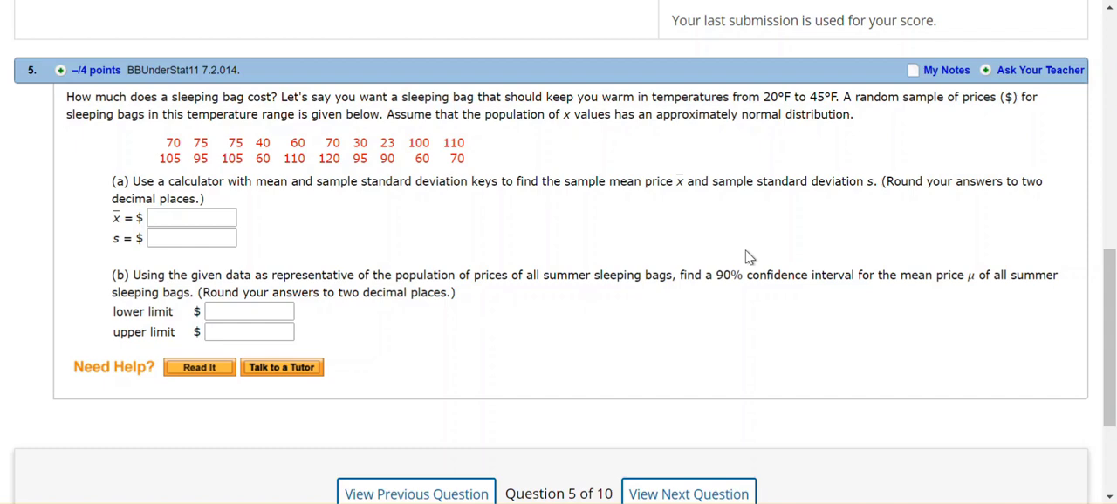
{"action": "mouse_move", "coordinate": [735, 138]}
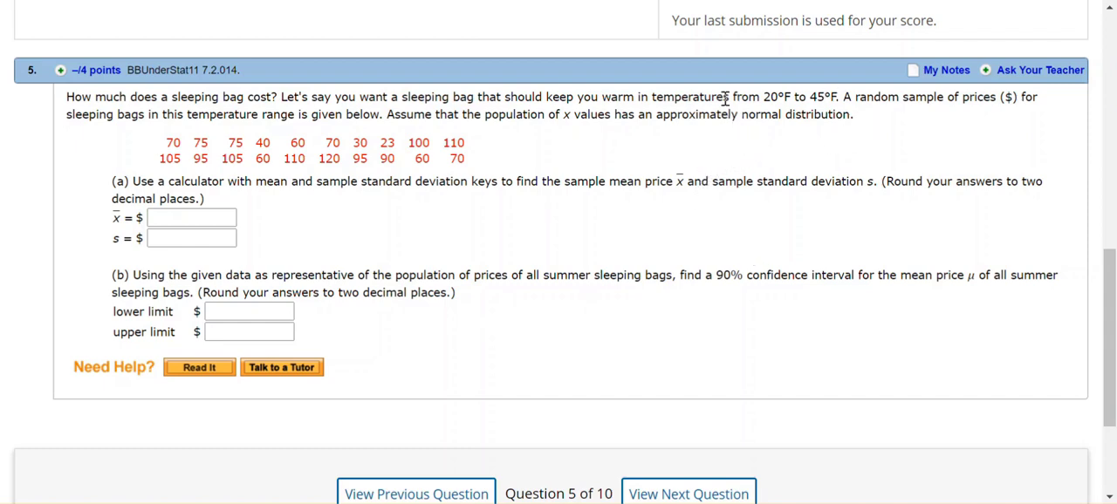
{"action": "mouse_move", "coordinate": [733, 146]}
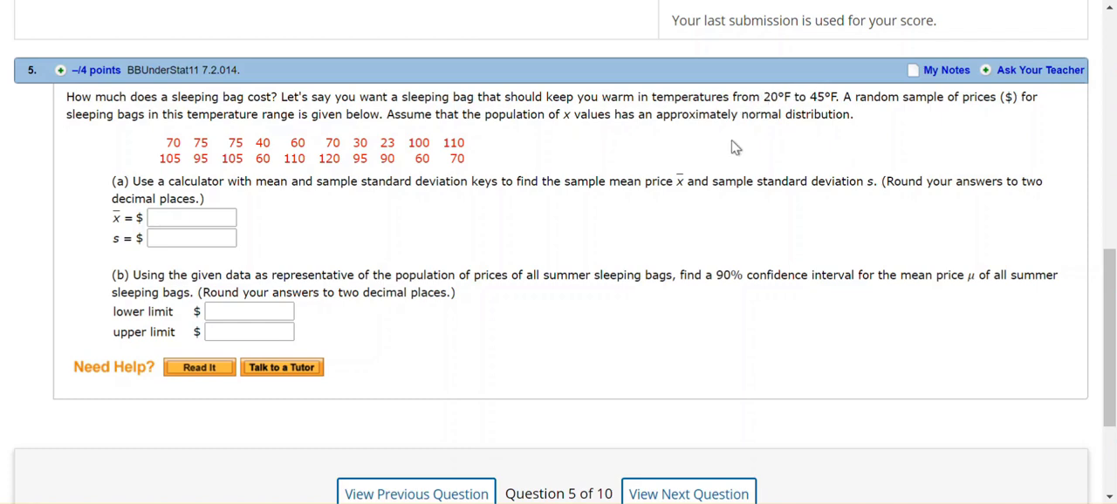
{"action": "mouse_move", "coordinate": [713, 156]}
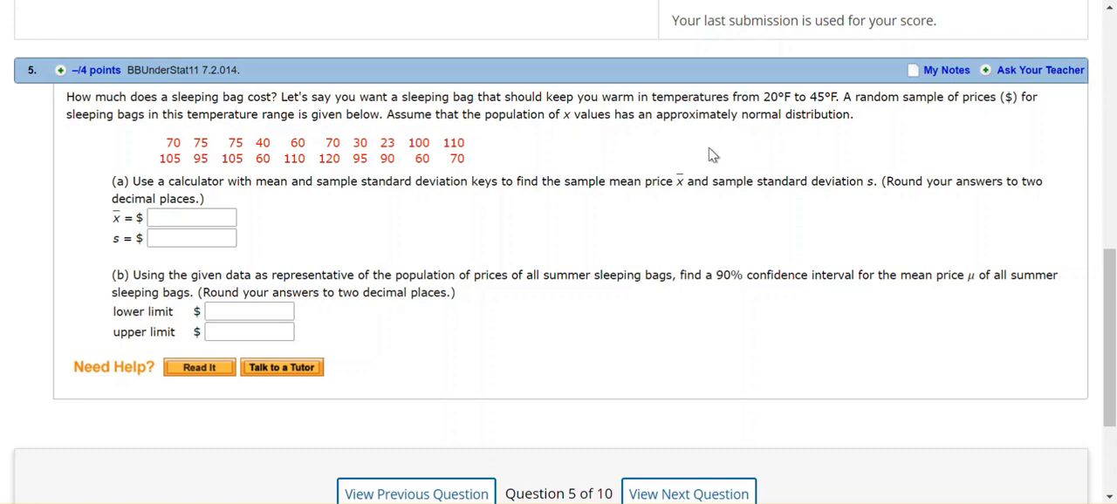
{"action": "mouse_move", "coordinate": [593, 165]}
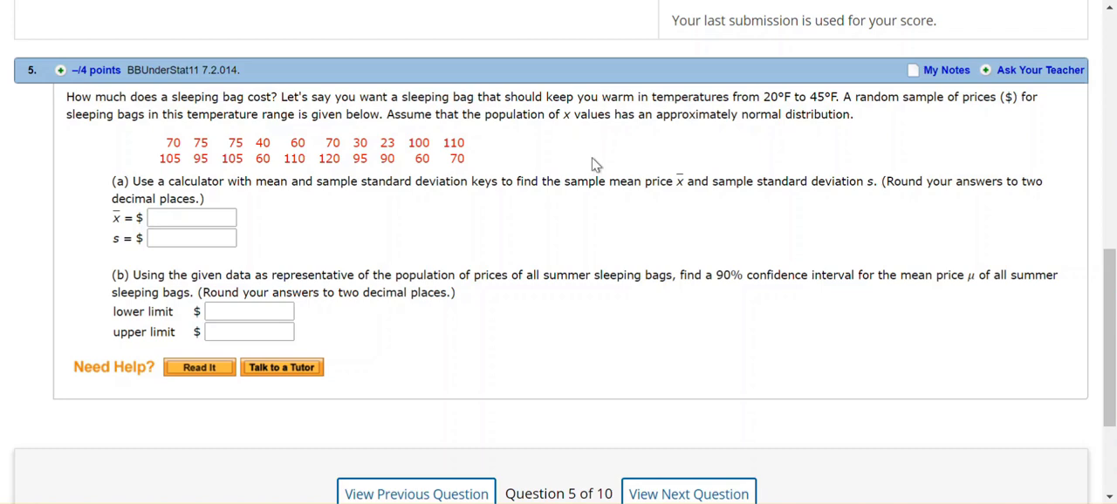
{"action": "mouse_move", "coordinate": [222, 111]}
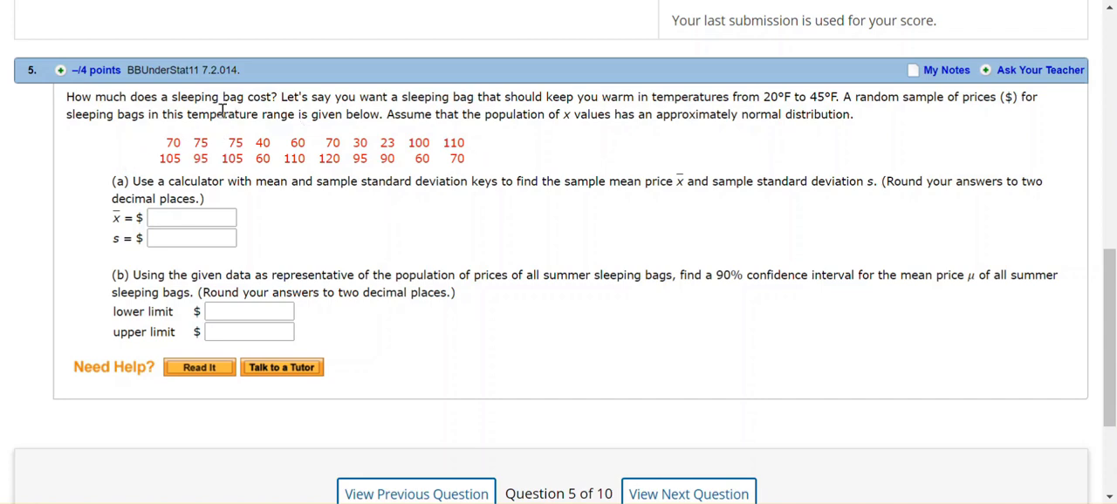
{"action": "mouse_move", "coordinate": [508, 217]}
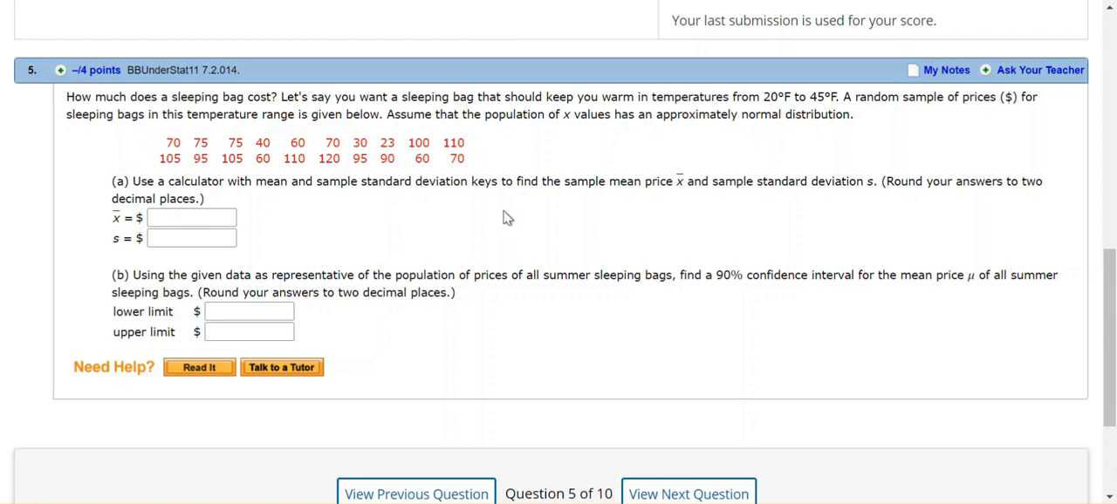
{"action": "mouse_move", "coordinate": [676, 175]}
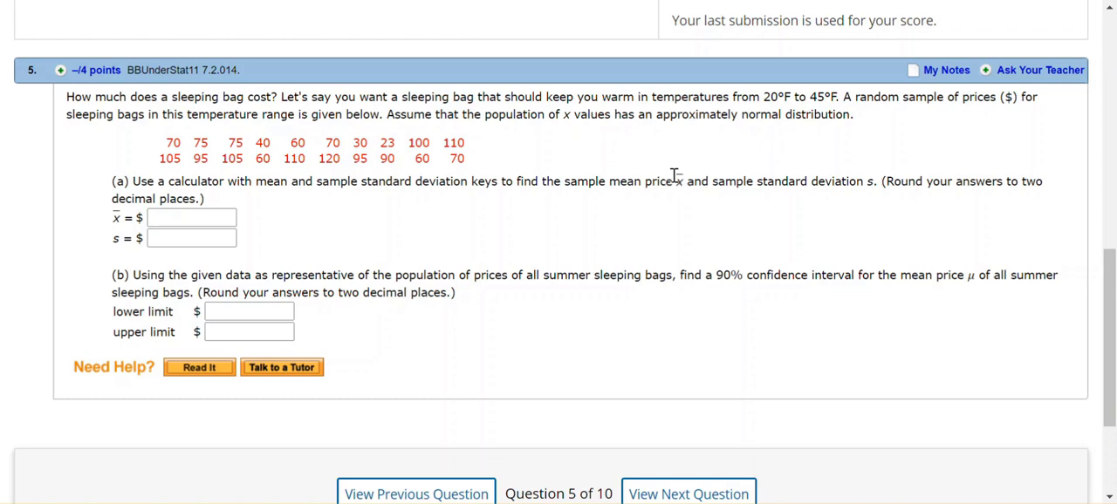
{"action": "mouse_move", "coordinate": [748, 141]}
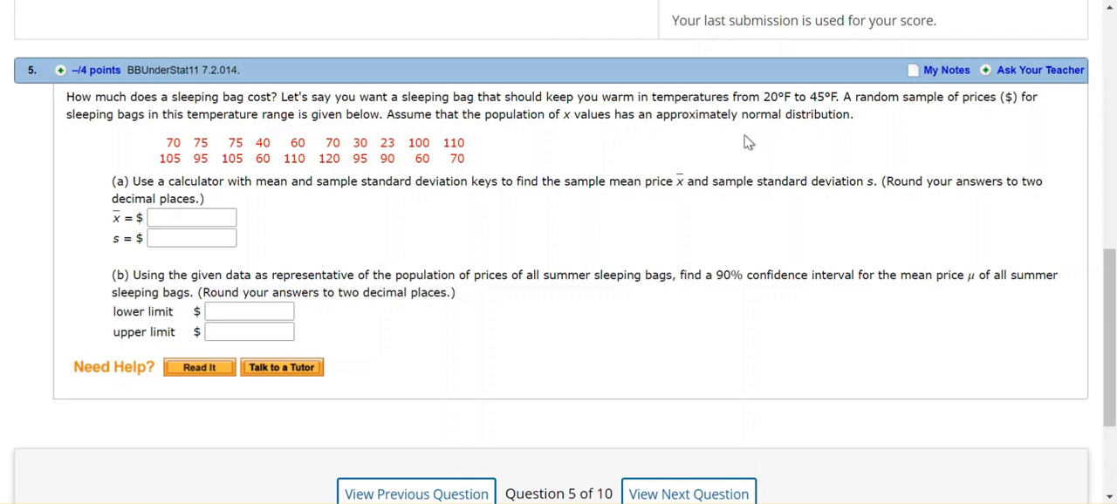
{"action": "mouse_move", "coordinate": [780, 141]}
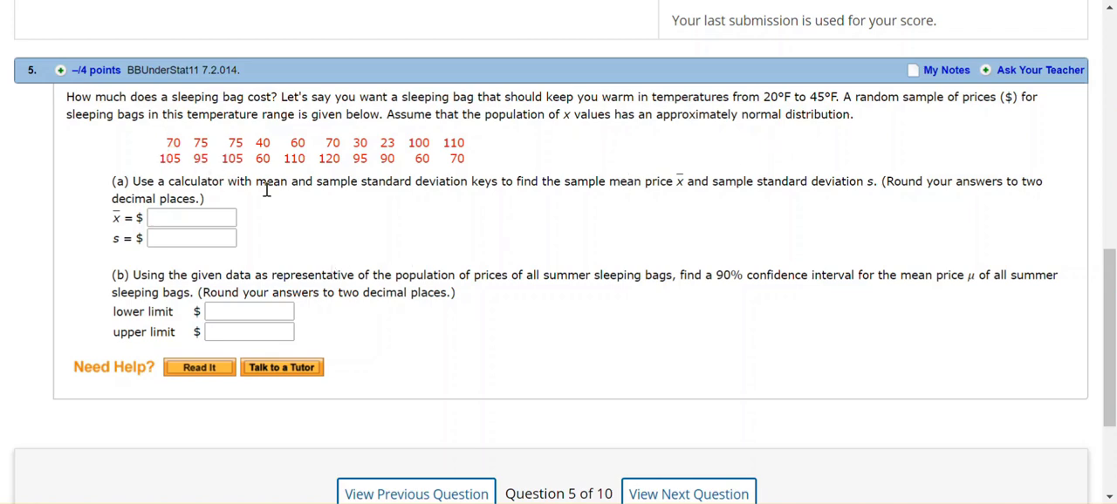
{"action": "mouse_move", "coordinate": [606, 275]}
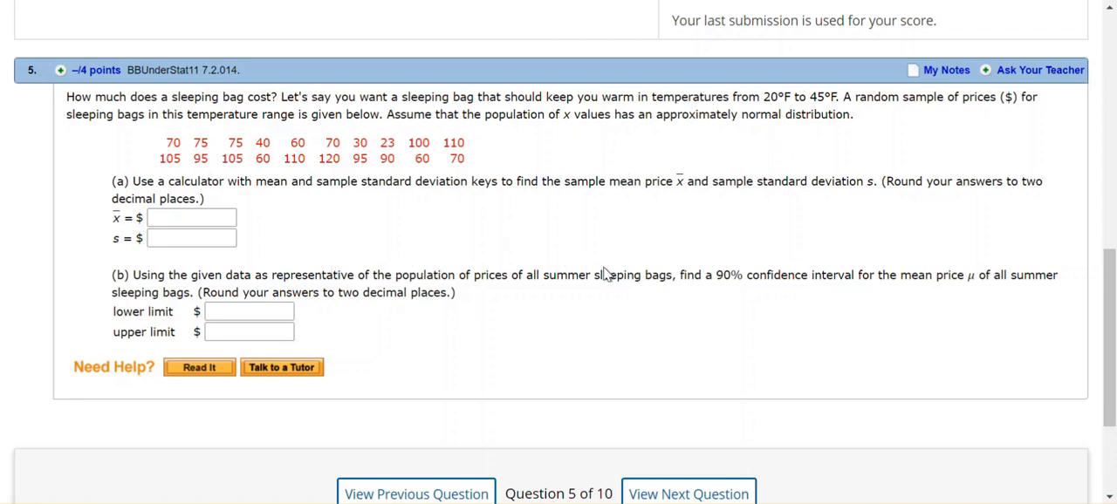
{"action": "mouse_move", "coordinate": [702, 209]}
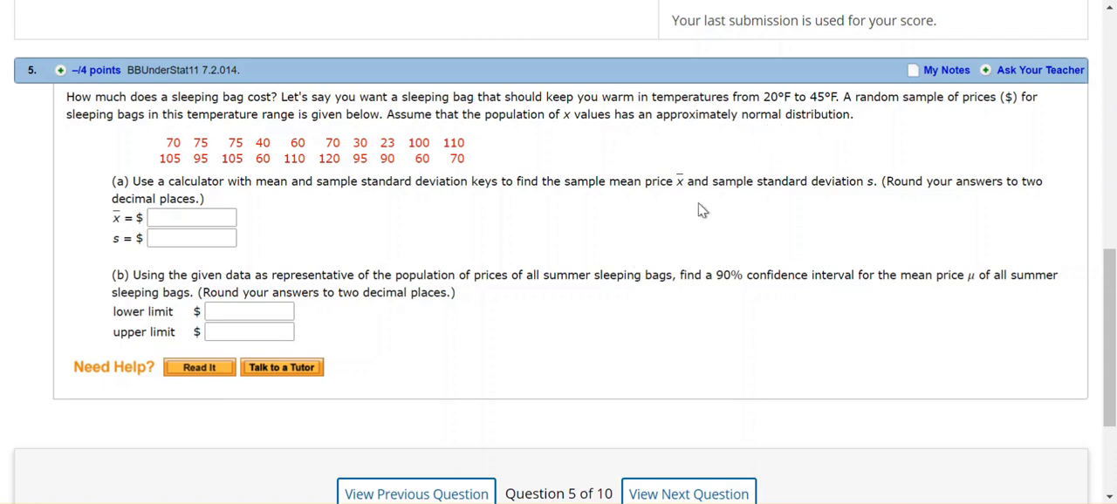
{"action": "mouse_move", "coordinate": [698, 214]}
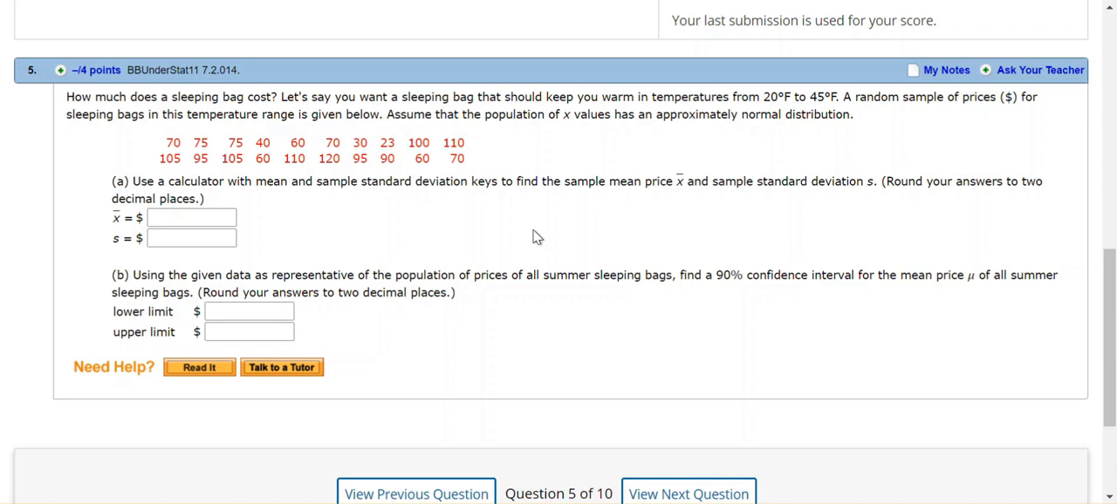
{"action": "mouse_move", "coordinate": [524, 239]}
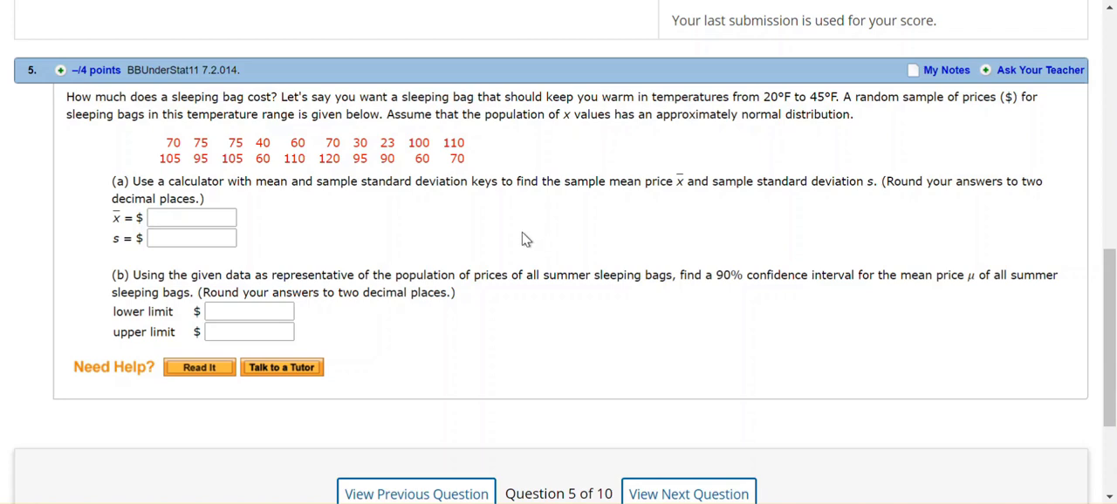
{"action": "mouse_move", "coordinate": [501, 217]}
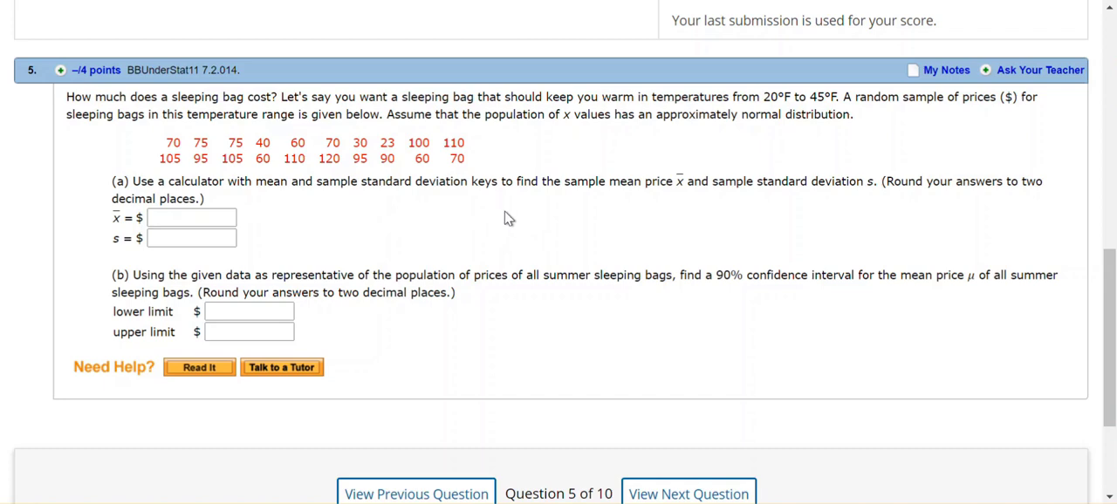
{"action": "mouse_move", "coordinate": [140, 162]}
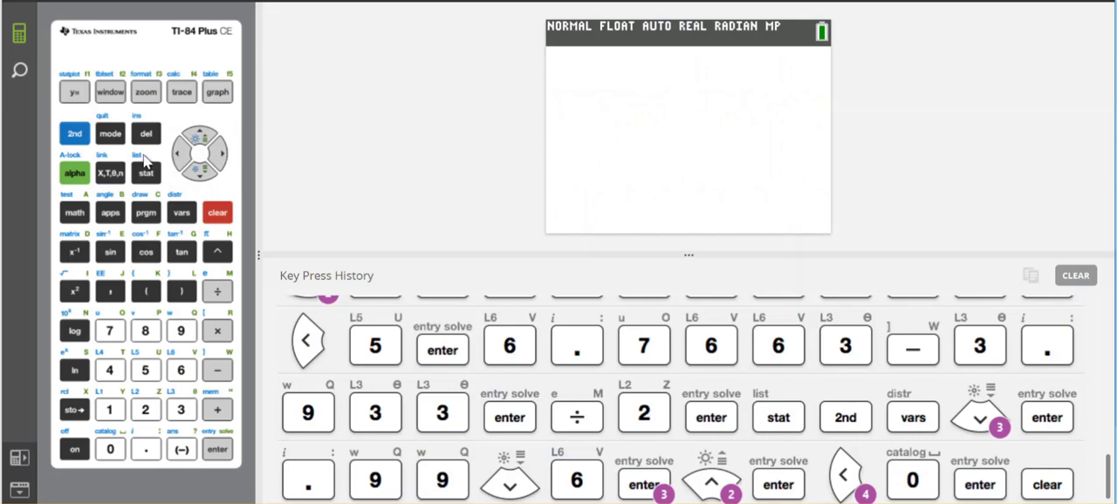
Verify the sleeping-bag prices in list L1, then bring up the STAT TESTS menu
{"action": "left_click", "coordinate": [146, 172]}
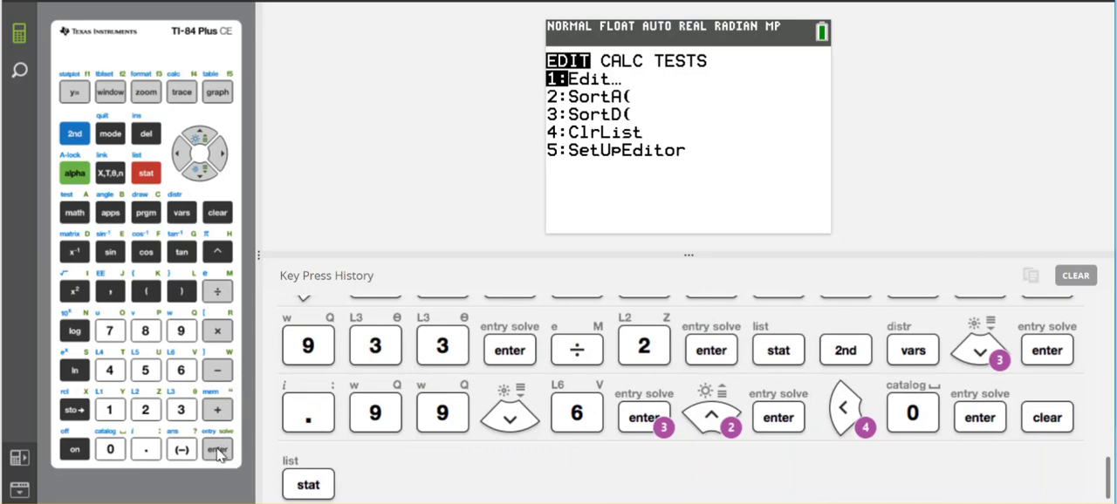
{"action": "left_click", "coordinate": [217, 449]}
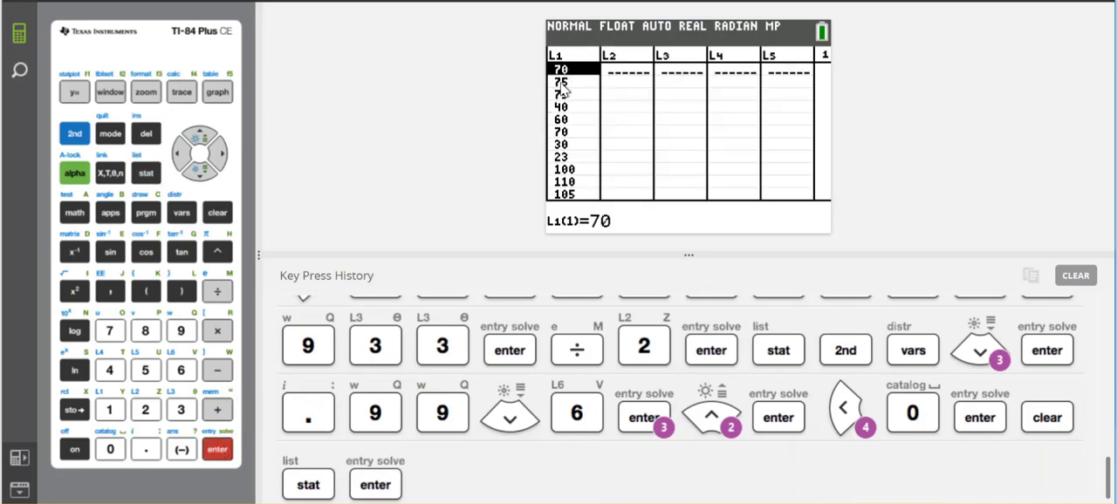
{"action": "mouse_move", "coordinate": [568, 197]}
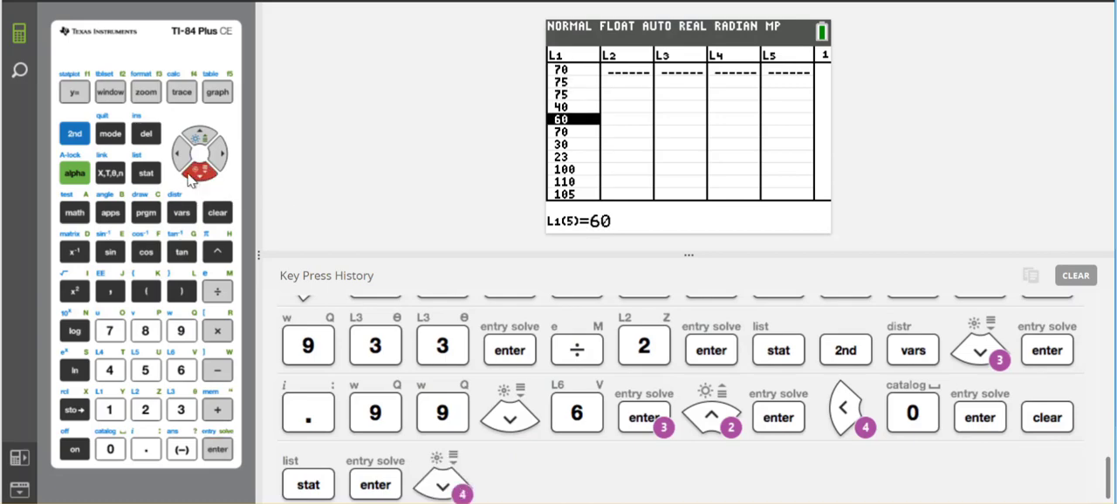
{"action": "left_click", "coordinate": [110, 134]}
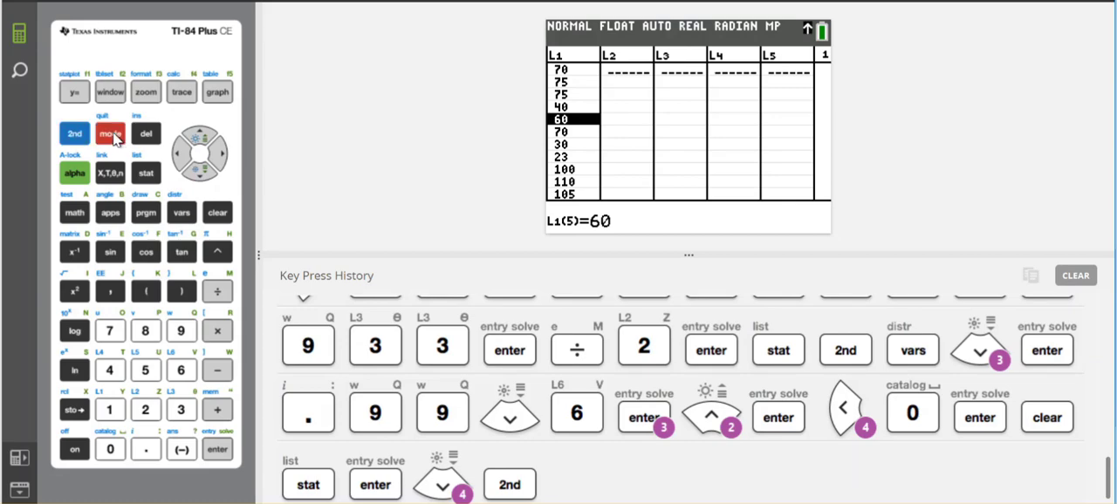
{"action": "left_click", "coordinate": [110, 134]}
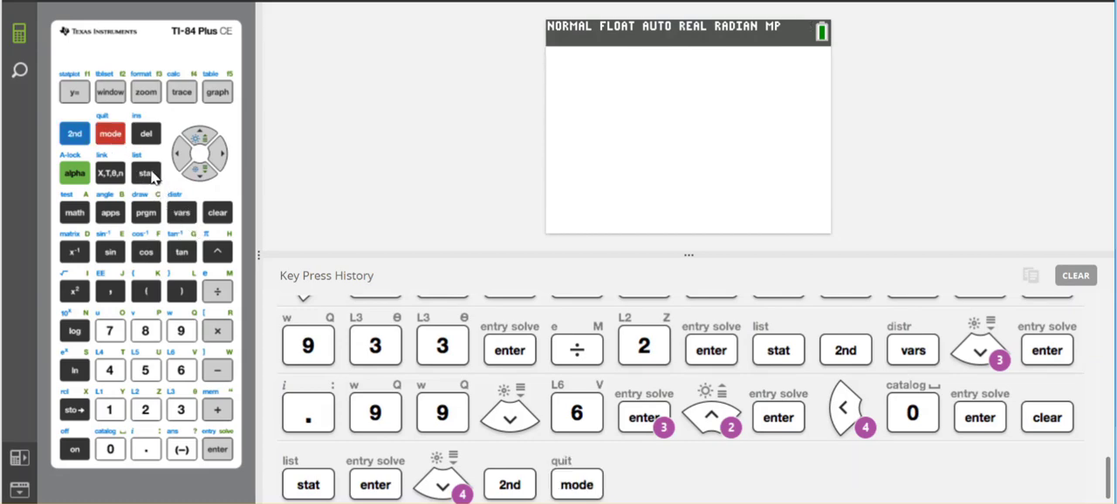
{"action": "left_click", "coordinate": [146, 172]}
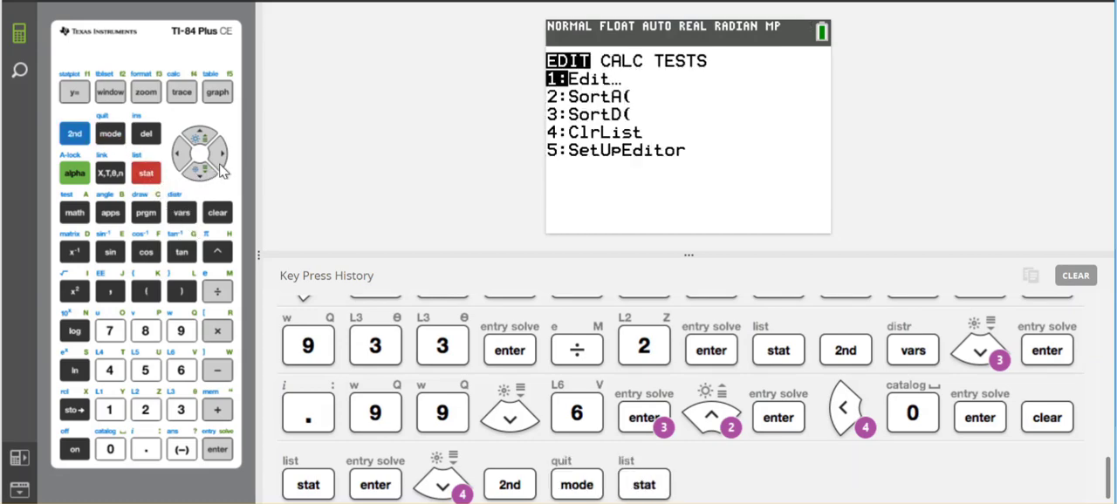
{"action": "left_click", "coordinate": [212, 152]}
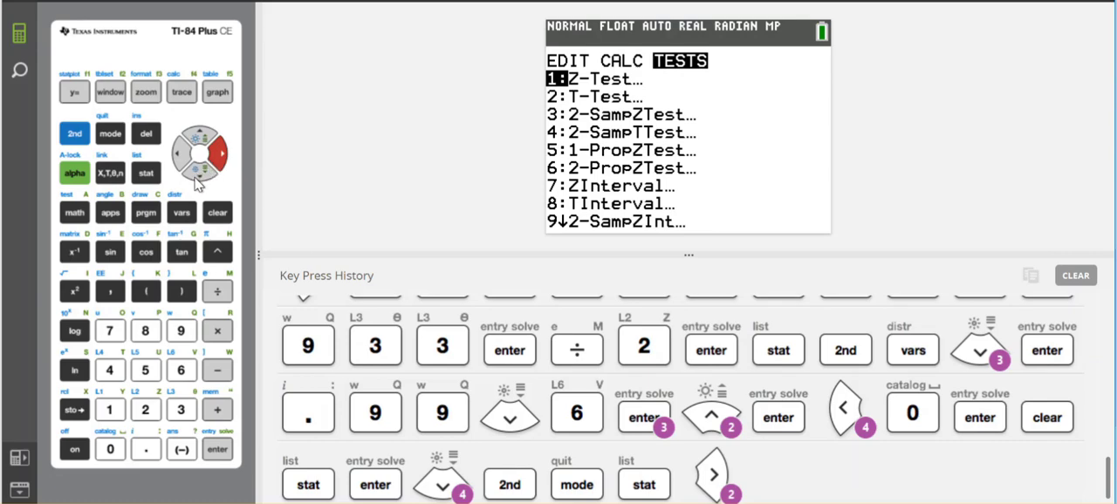
Select TInterval and set its input to Data from list L1
{"action": "left_click", "coordinate": [199, 160]}
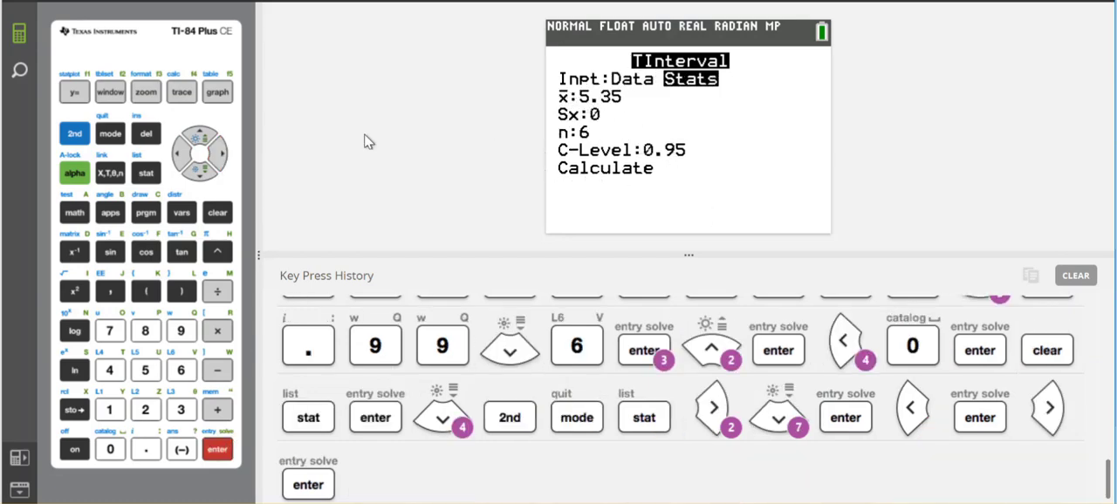
{"action": "left_click", "coordinate": [178, 155]}
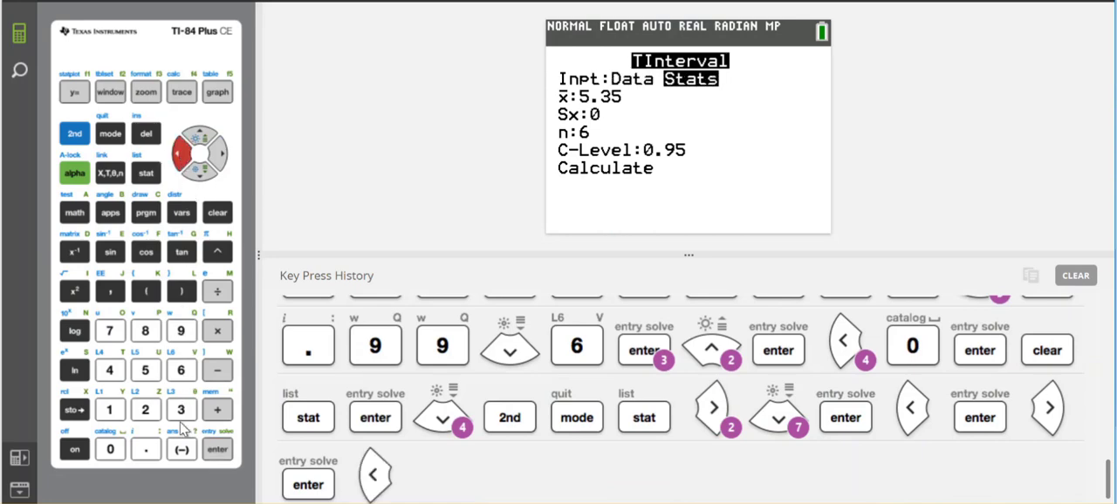
{"action": "left_click", "coordinate": [217, 449]}
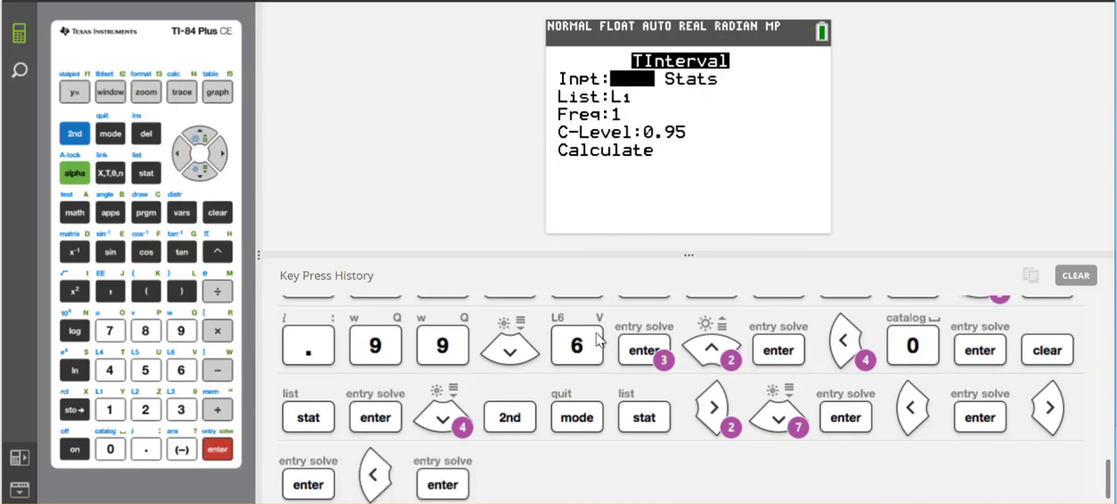
{"action": "mouse_move", "coordinate": [314, 158]}
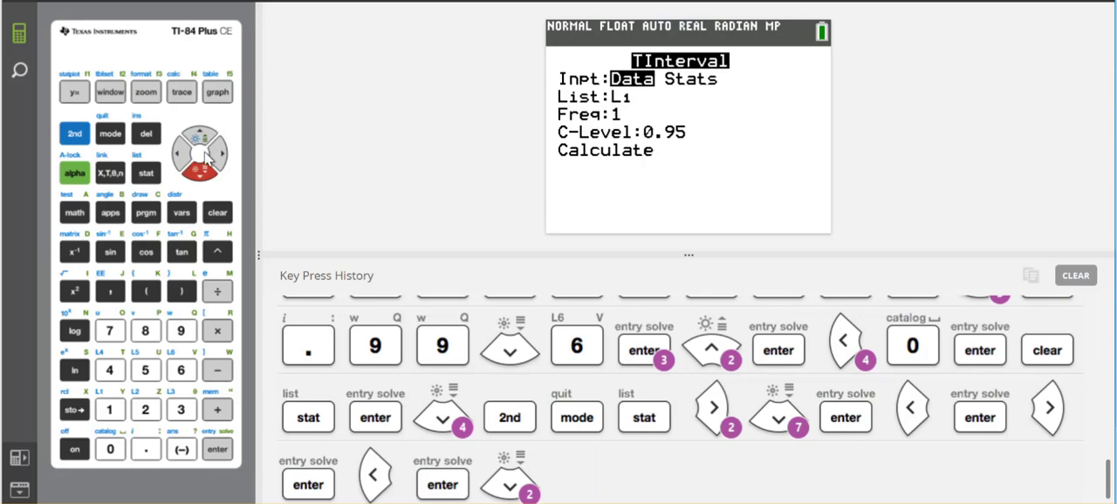
Set confidence level 0.90 and calculate the t-interval, giving (67.494, 88.806)
{"action": "left_click", "coordinate": [218, 155]}
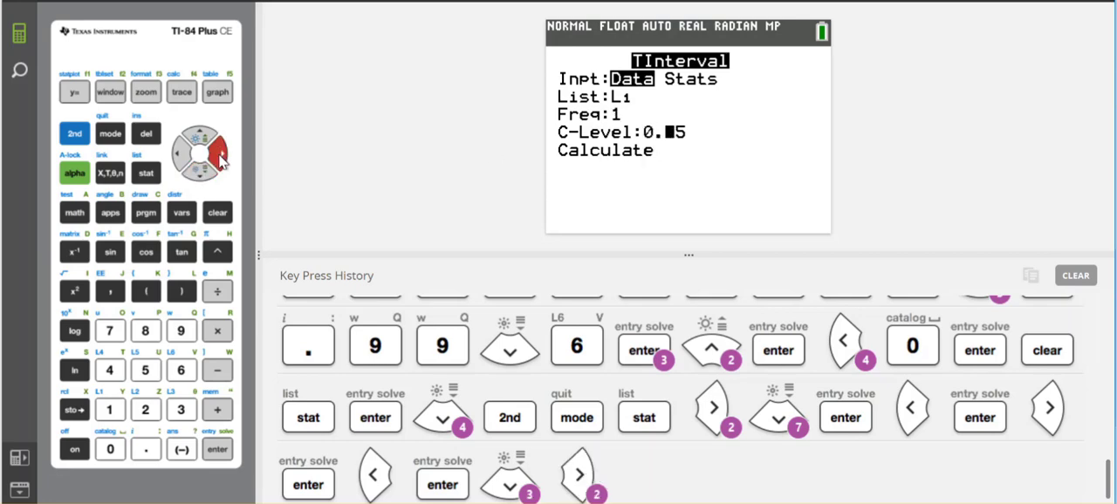
{"action": "left_click", "coordinate": [110, 448]}
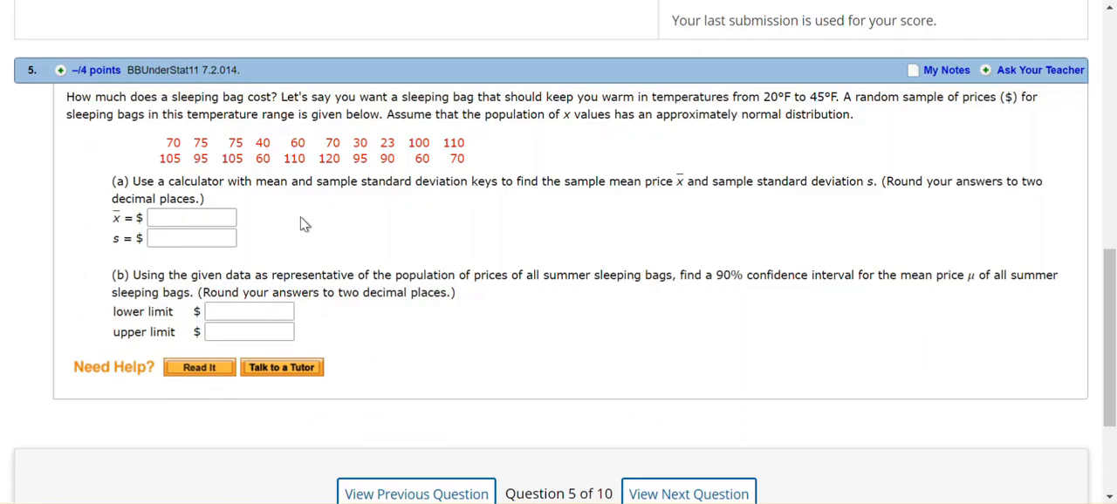
{"action": "mouse_move", "coordinate": [730, 294]}
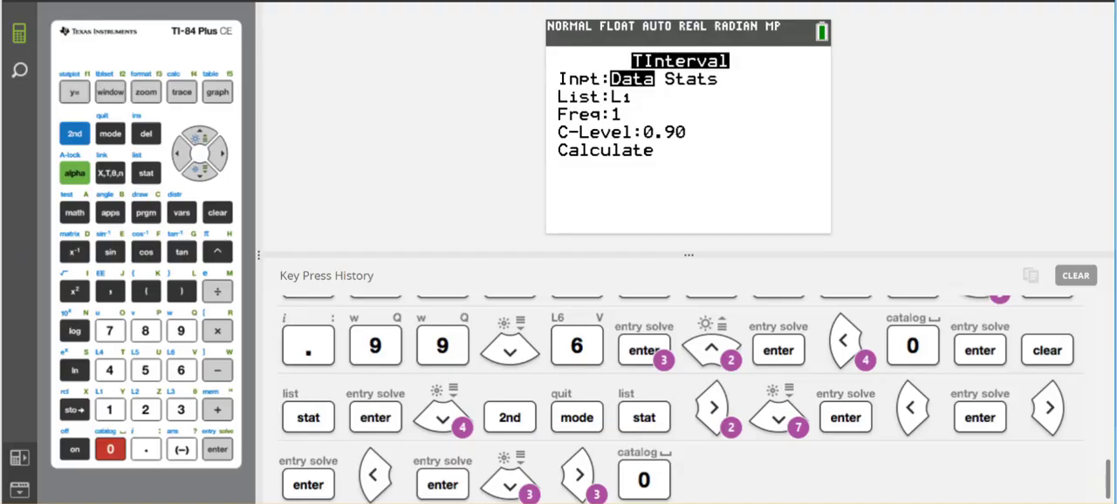
{"action": "left_click", "coordinate": [199, 173]}
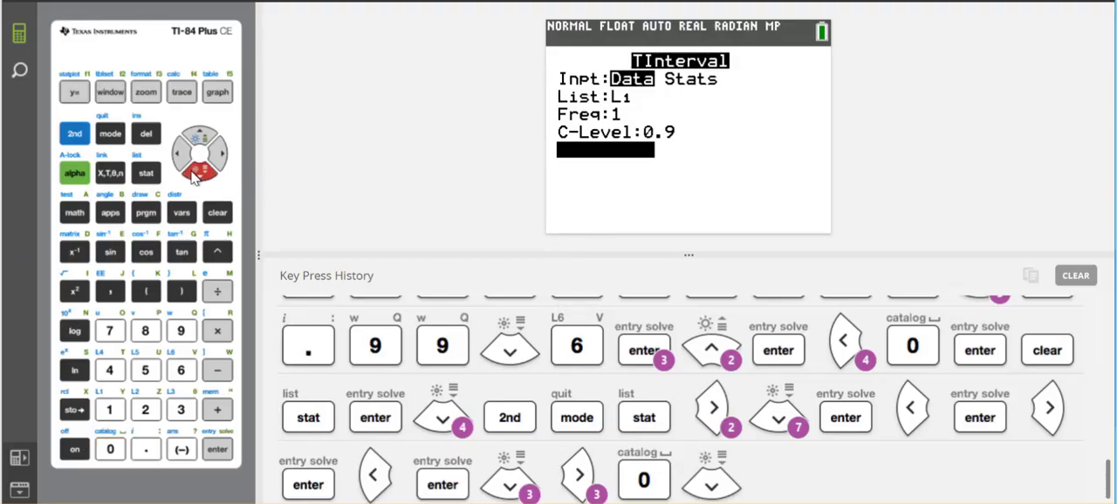
{"action": "left_click", "coordinate": [216, 450]}
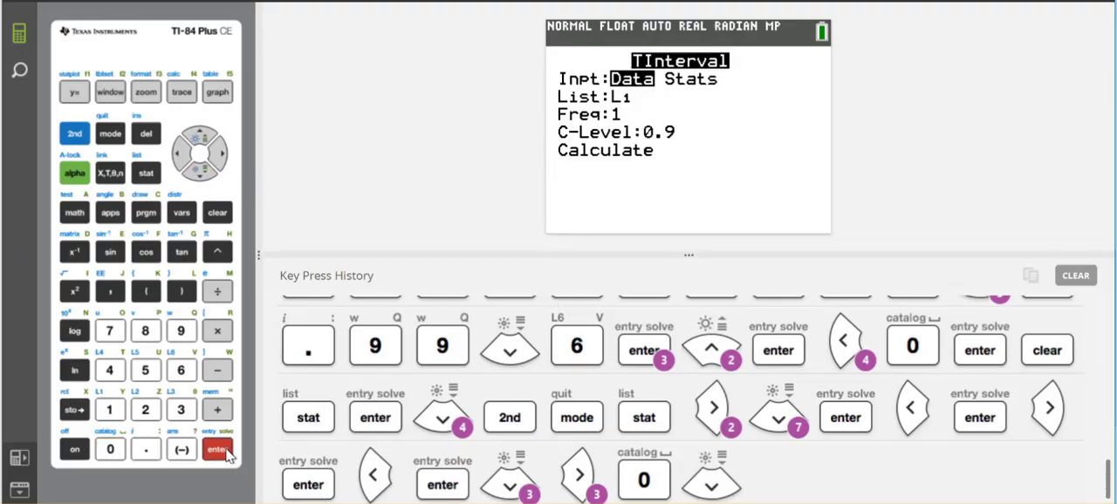
{"action": "left_click", "coordinate": [217, 449]}
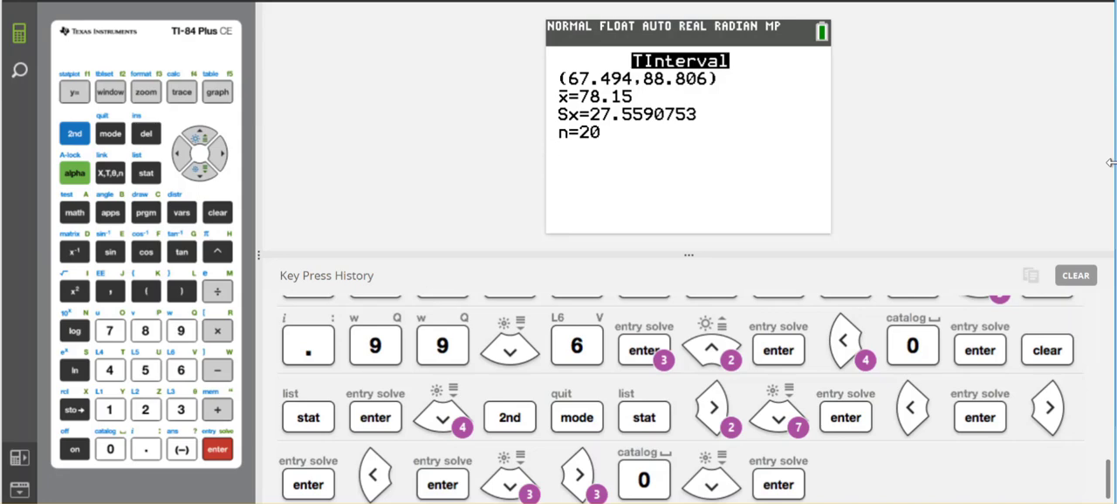
{"action": "mouse_move", "coordinate": [107, 475]}
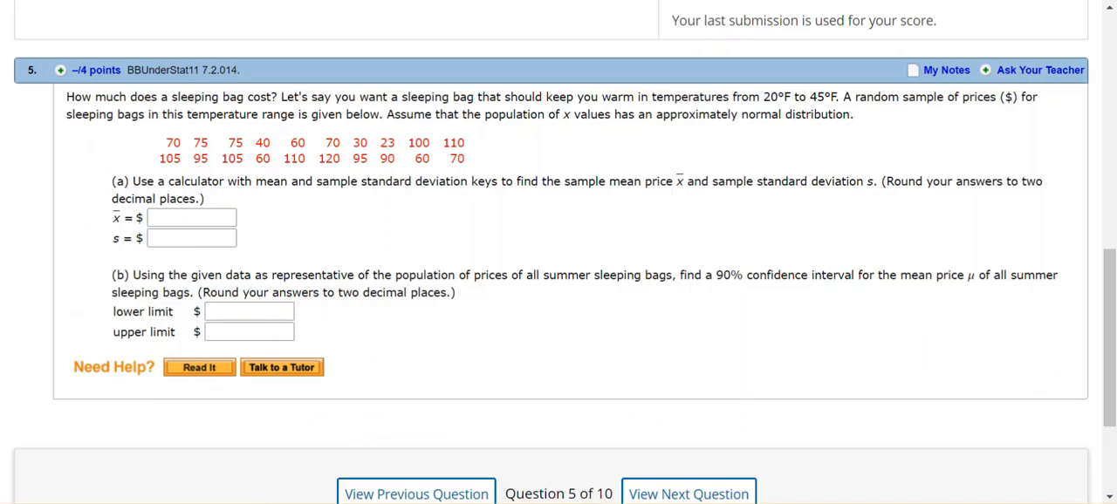
Enter the sample mean 78.15 and standard deviation 27.56
{"action": "left_click", "coordinate": [191, 217]}
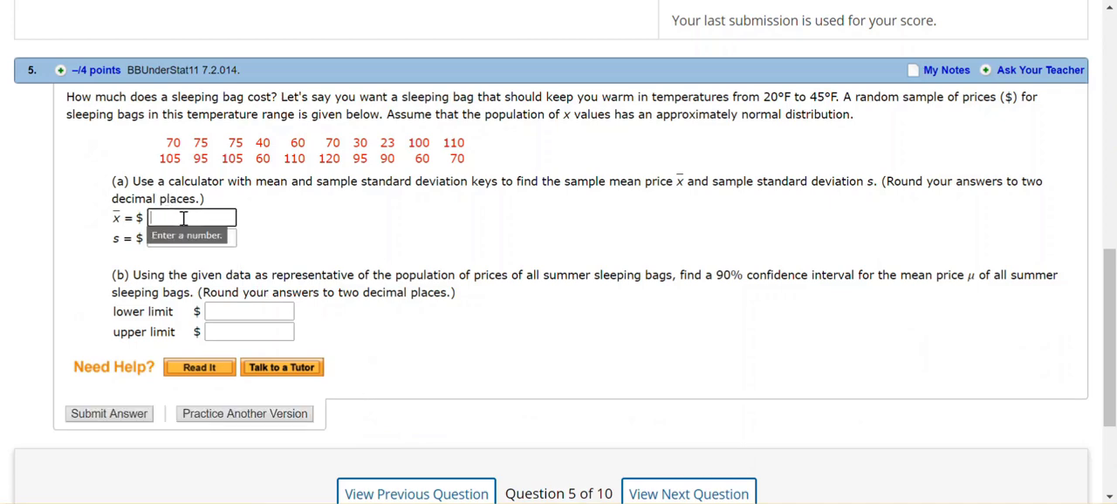
{"action": "type", "text": "78.15"}
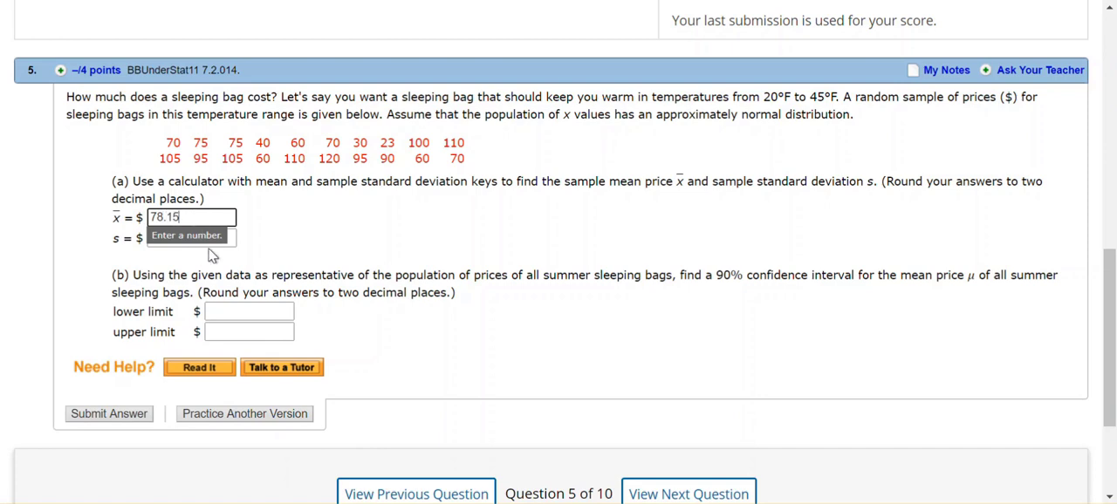
{"action": "left_click", "coordinate": [190, 238]}
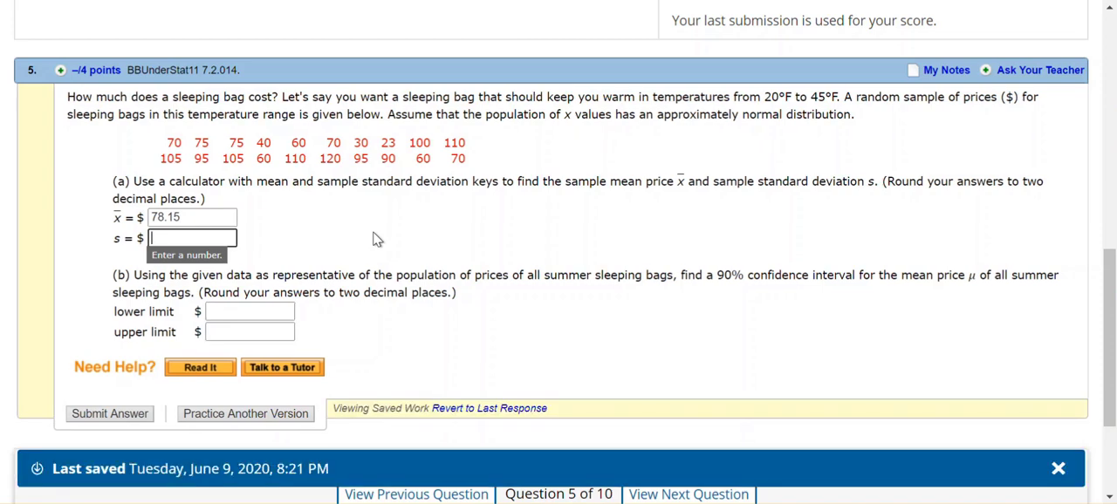
{"action": "type", "text": "27.56"}
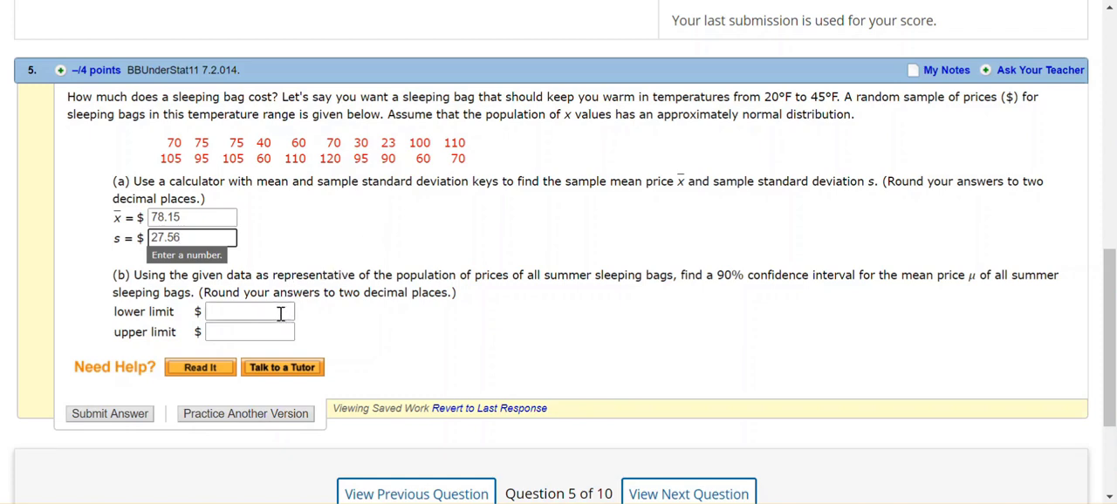
Enter the confidence interval limits 67.49 and 88.81
{"action": "left_click", "coordinate": [249, 312]}
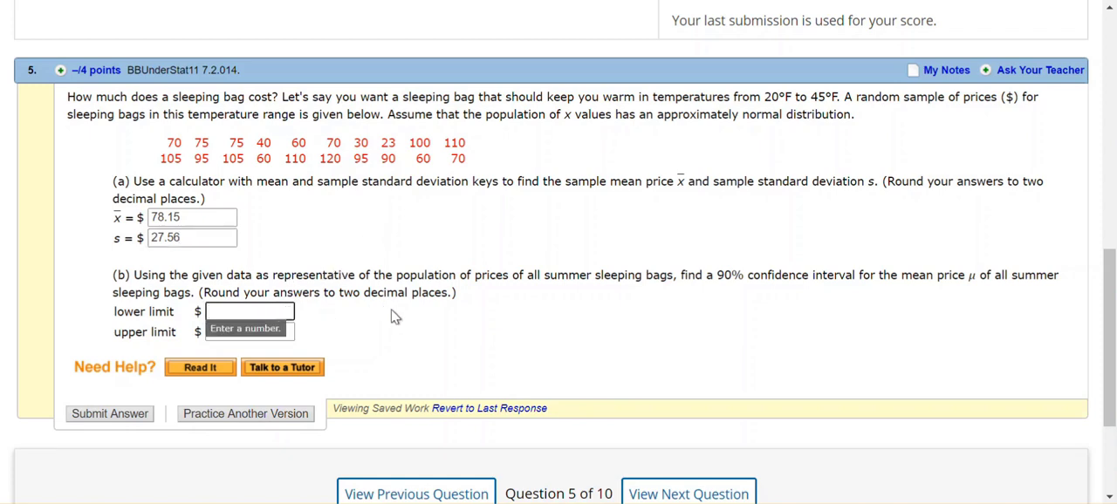
{"action": "type", "text": "67.49"}
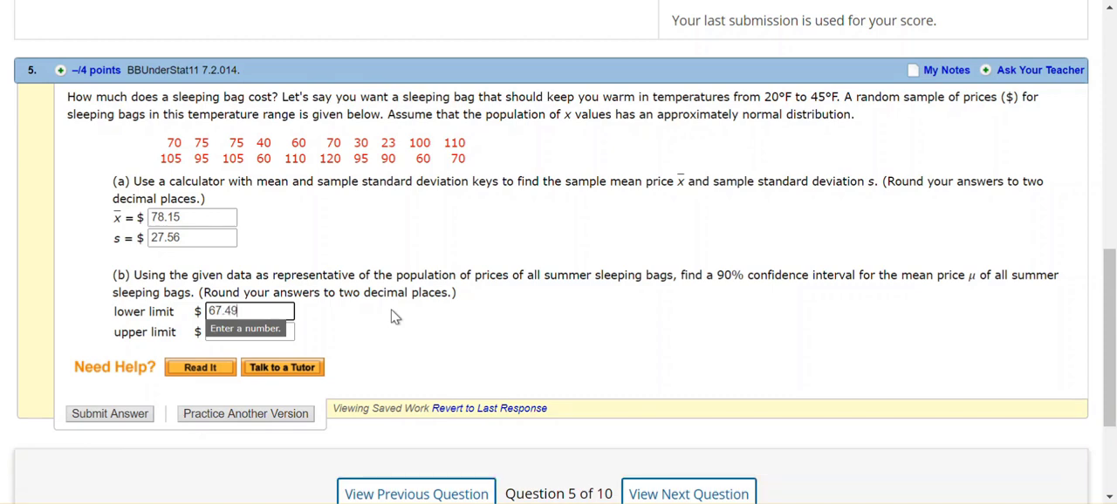
{"action": "mouse_move", "coordinate": [310, 340]}
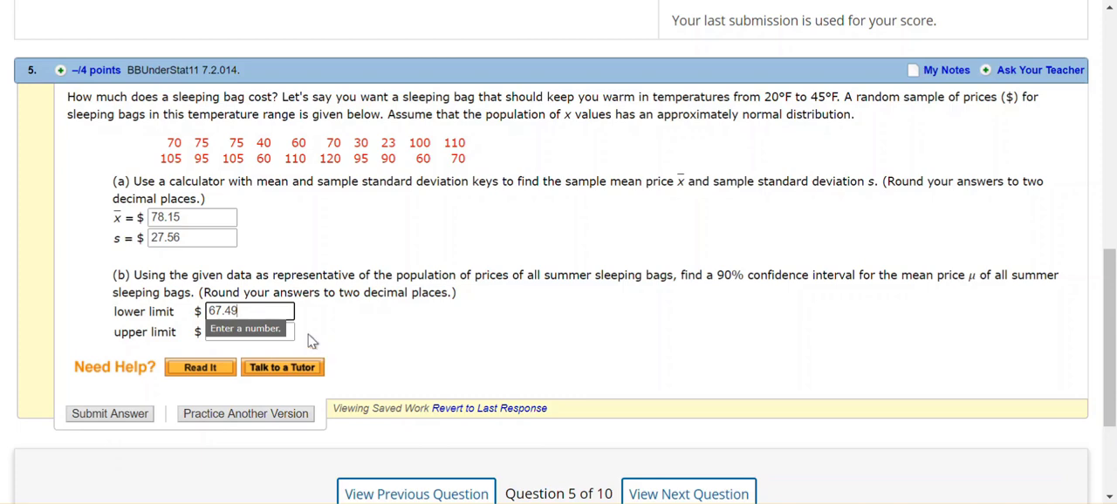
{"action": "type", "text": "8"}
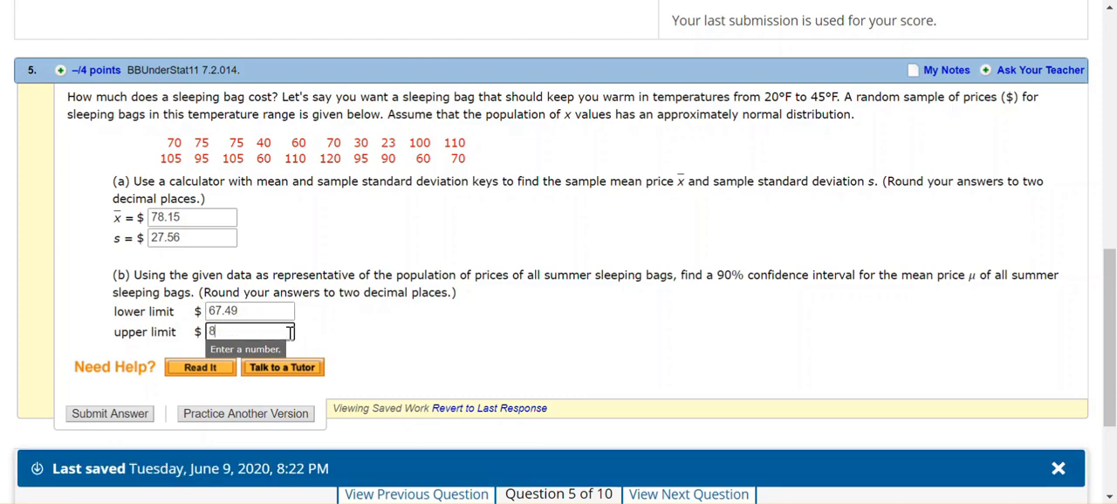
{"action": "type", "text": "8.81"}
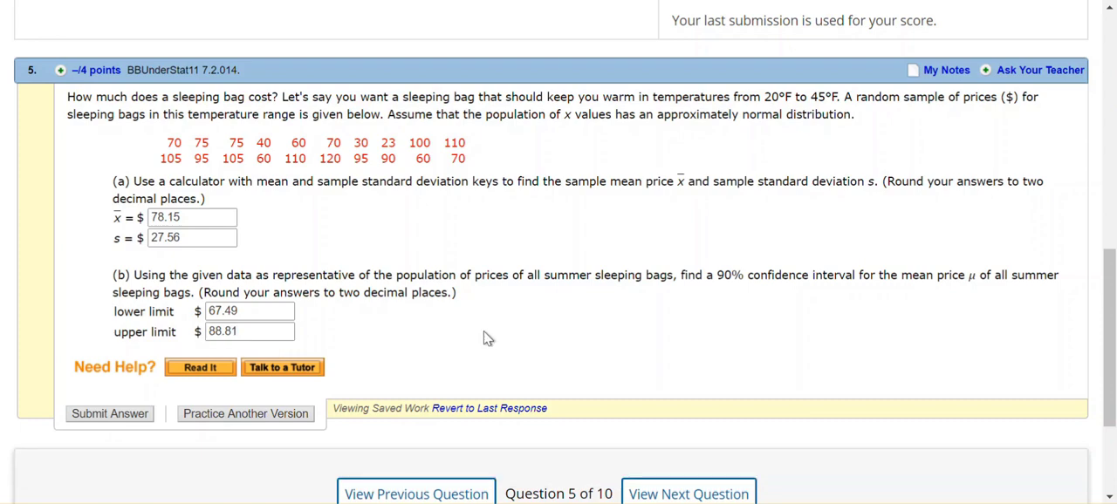
{"action": "mouse_move", "coordinate": [101, 420]}
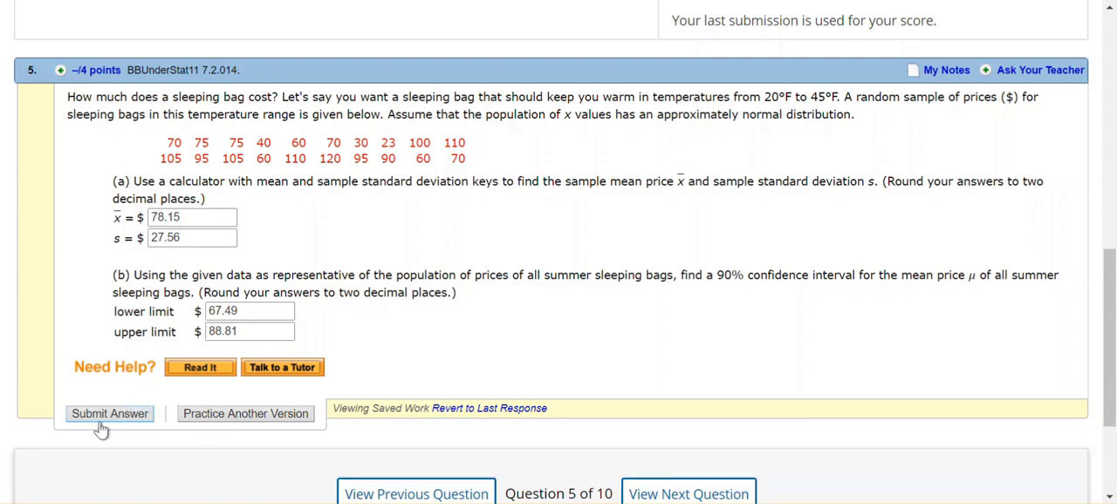
Submit question 5's four answers, scoring 4/4 with every answer correct
{"action": "left_click", "coordinate": [109, 414]}
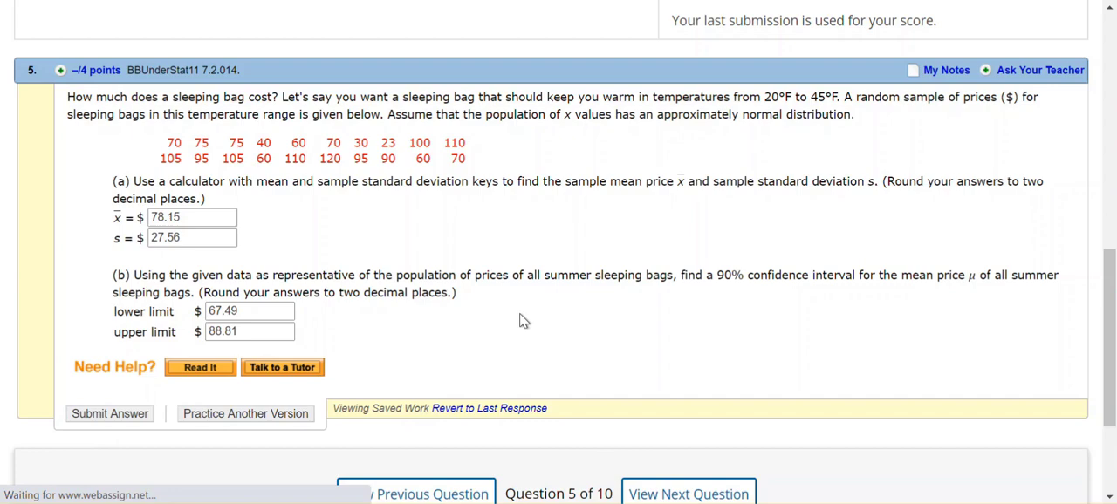
{"action": "left_click", "coordinate": [109, 413]}
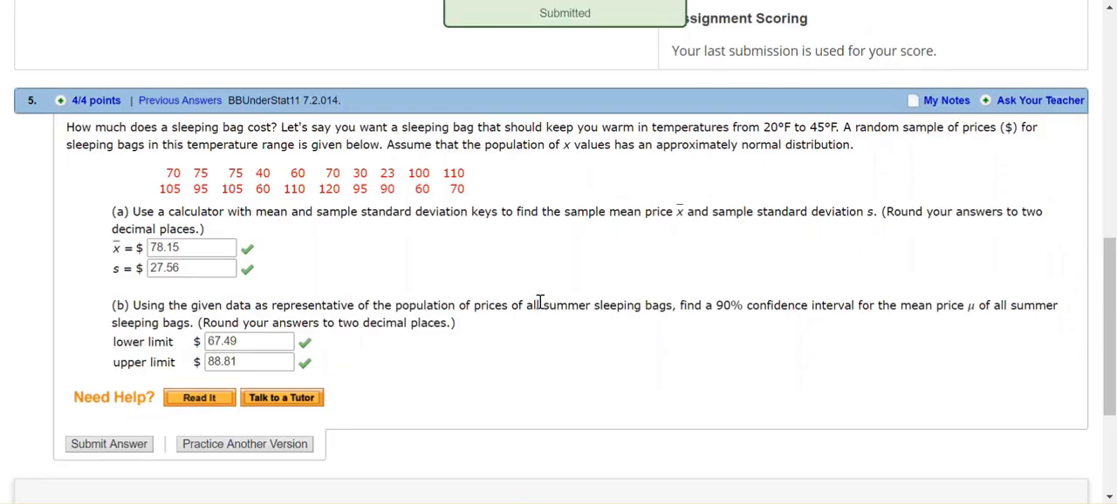
{"action": "mouse_move", "coordinate": [642, 183]}
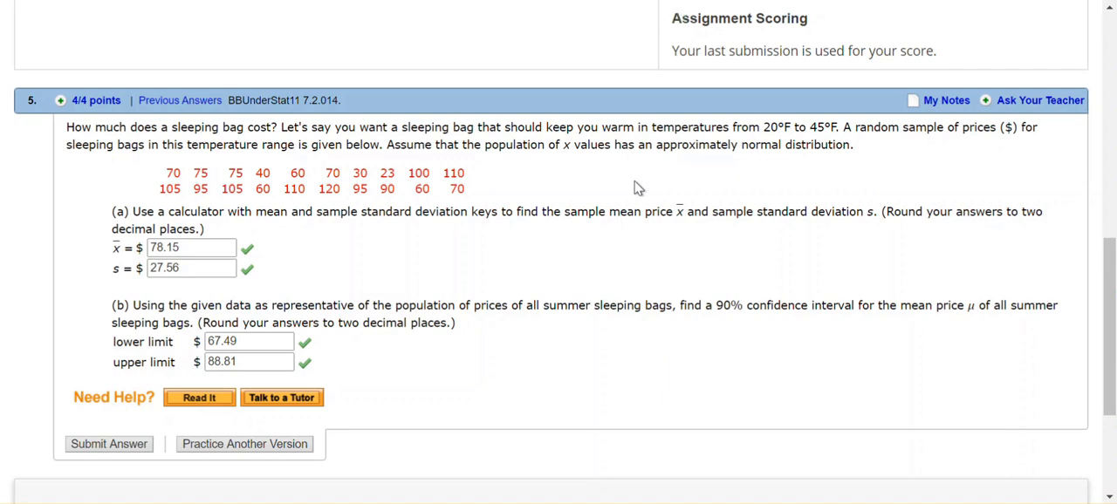
{"action": "mouse_move", "coordinate": [636, 191]}
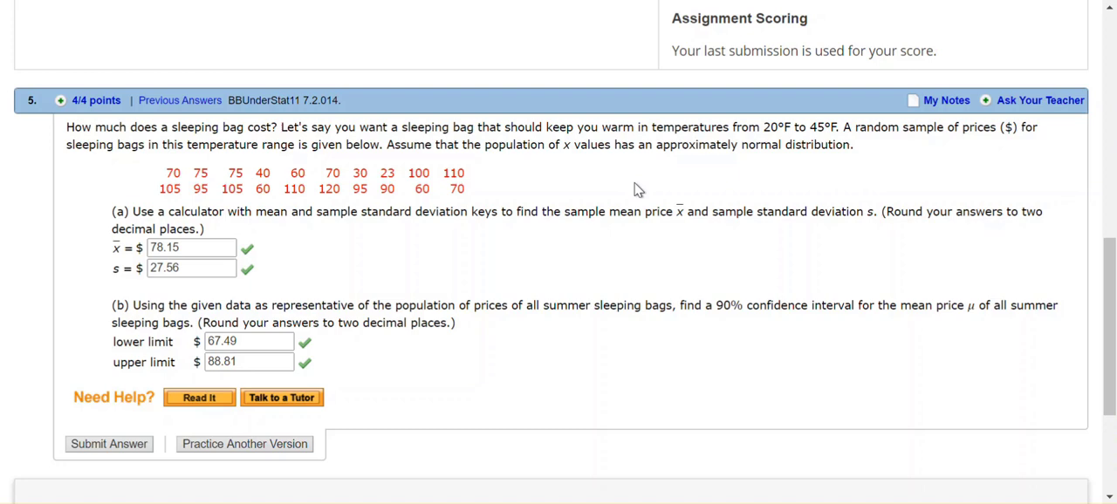
{"action": "mouse_move", "coordinate": [713, 174]}
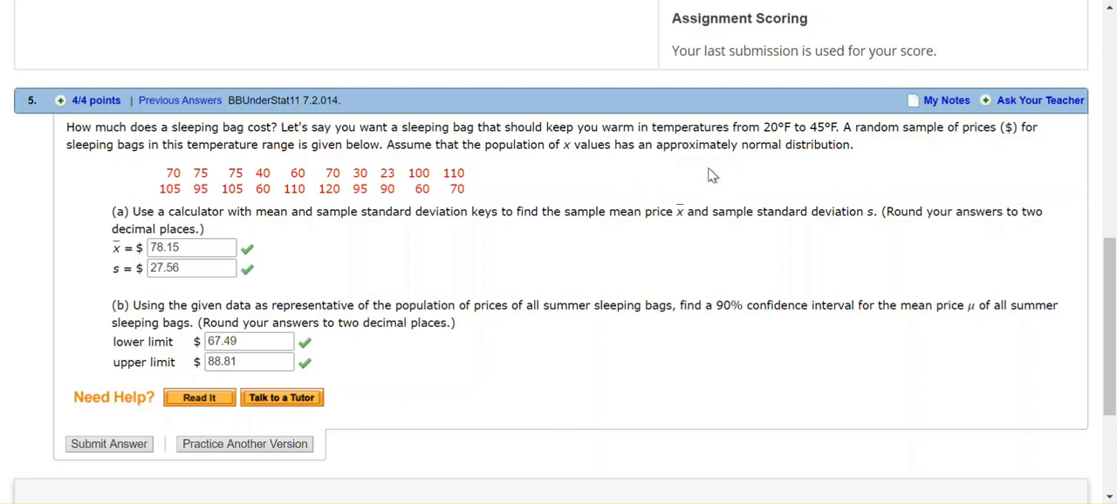
{"action": "mouse_move", "coordinate": [715, 191]}
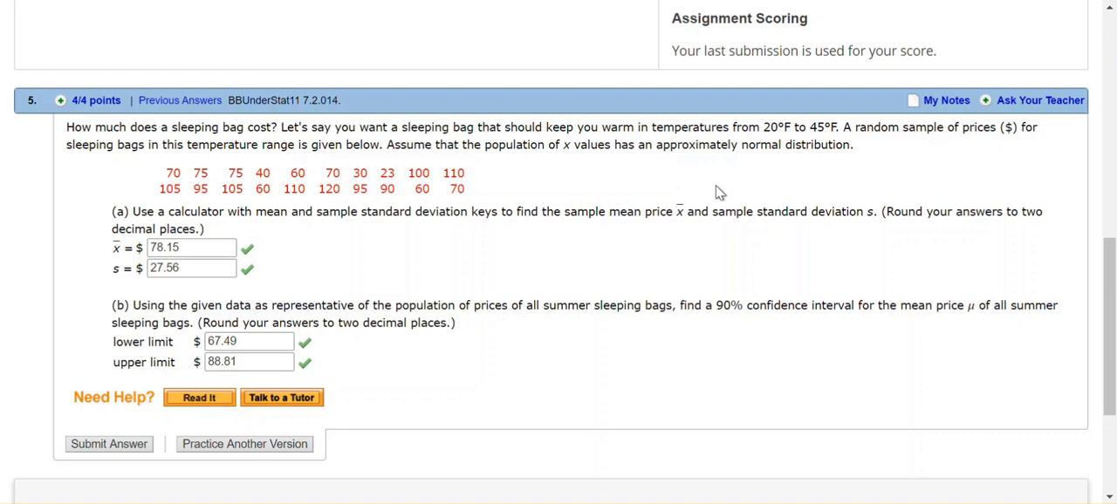
{"action": "mouse_move", "coordinate": [751, 179]}
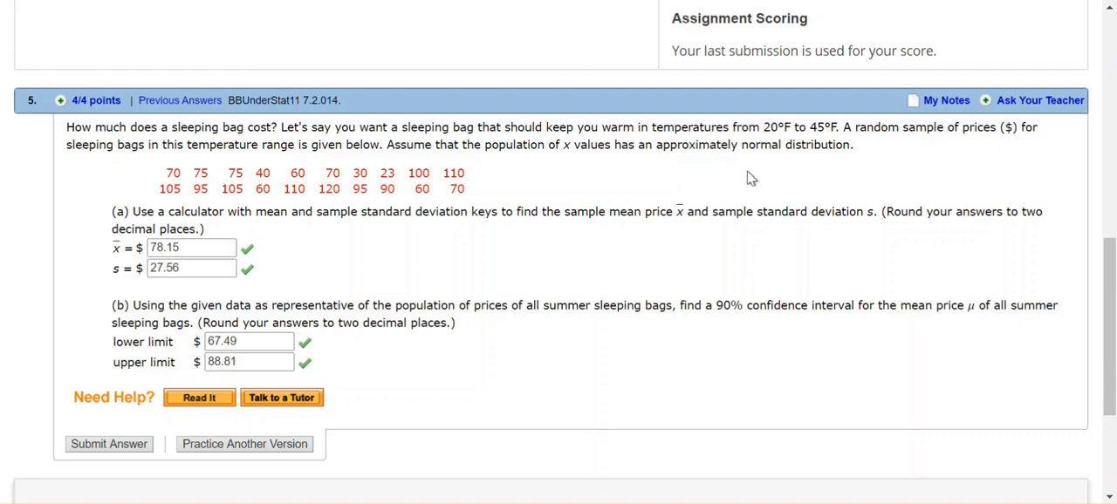
{"action": "mouse_move", "coordinate": [751, 183]}
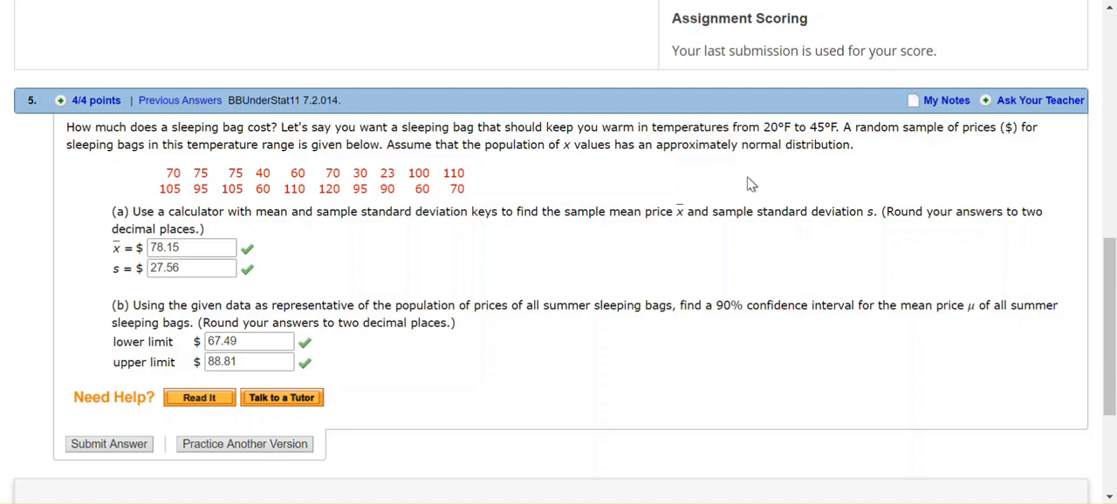
{"action": "mouse_move", "coordinate": [683, 199]}
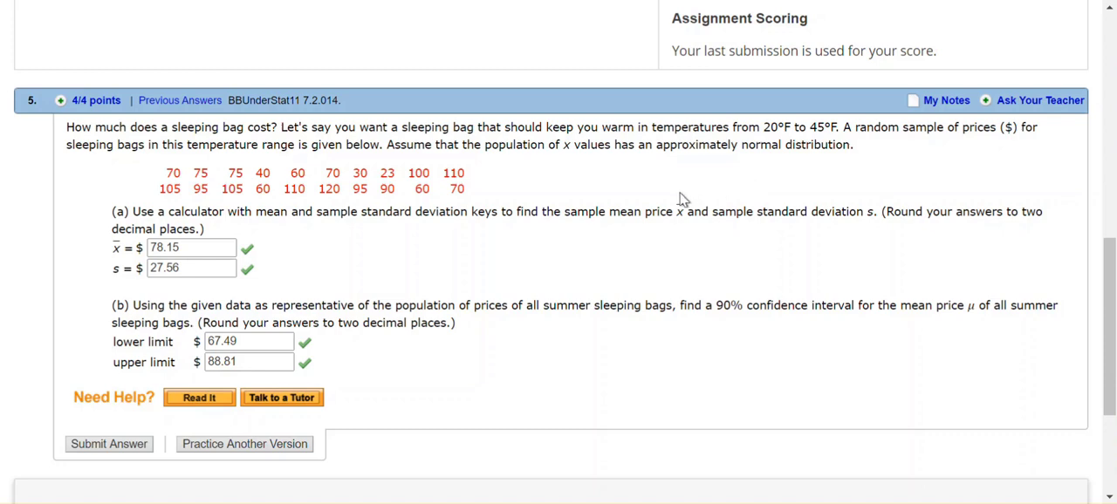
{"action": "mouse_move", "coordinate": [438, 243]}
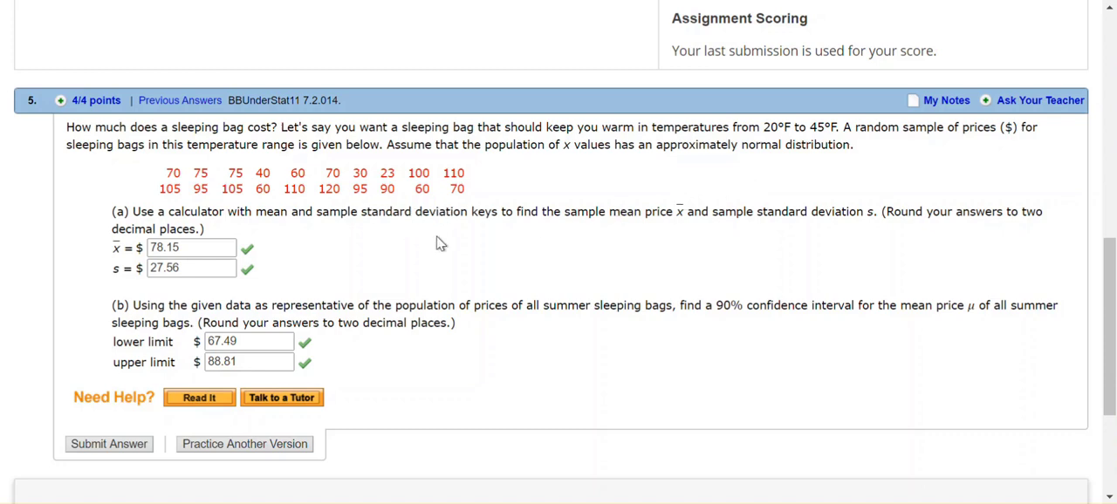
{"action": "mouse_move", "coordinate": [425, 207]}
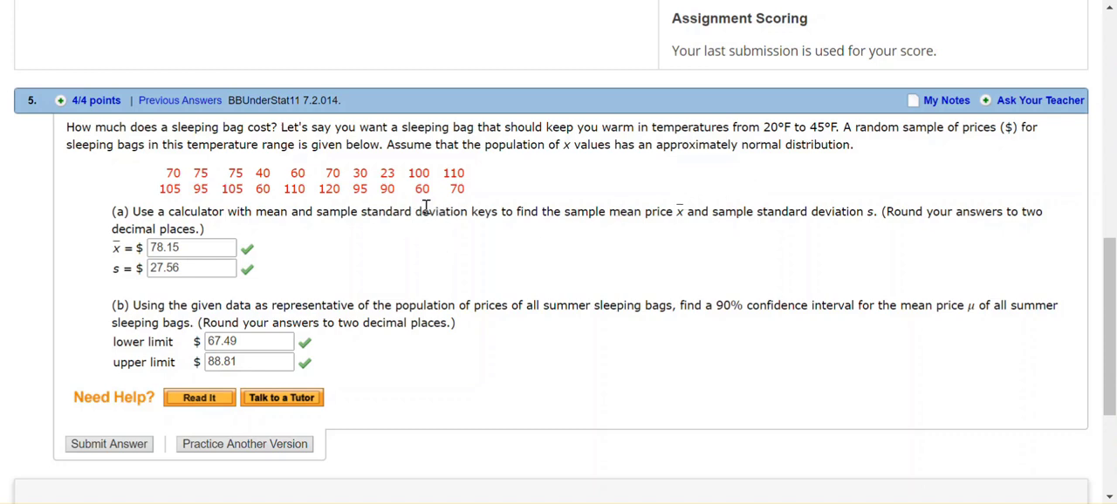